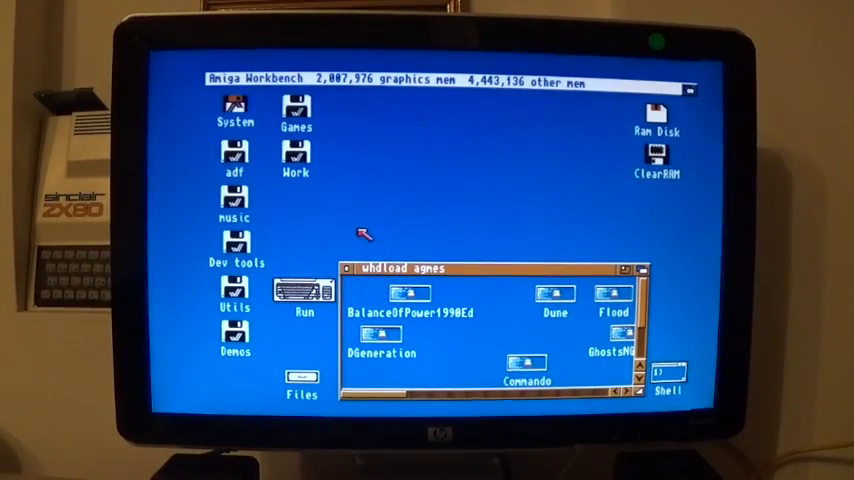
mouse_move(360, 205)
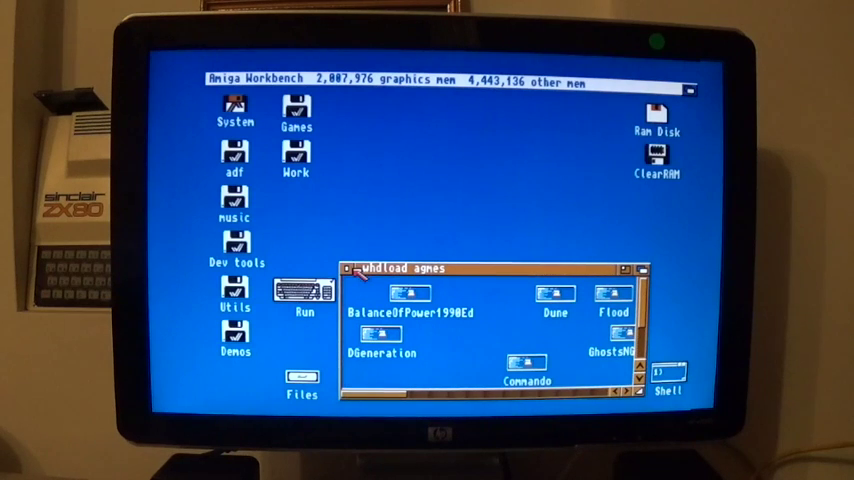
Close the whdload agnes drawer, leaving only the desktop disk icons
left_click(349, 268)
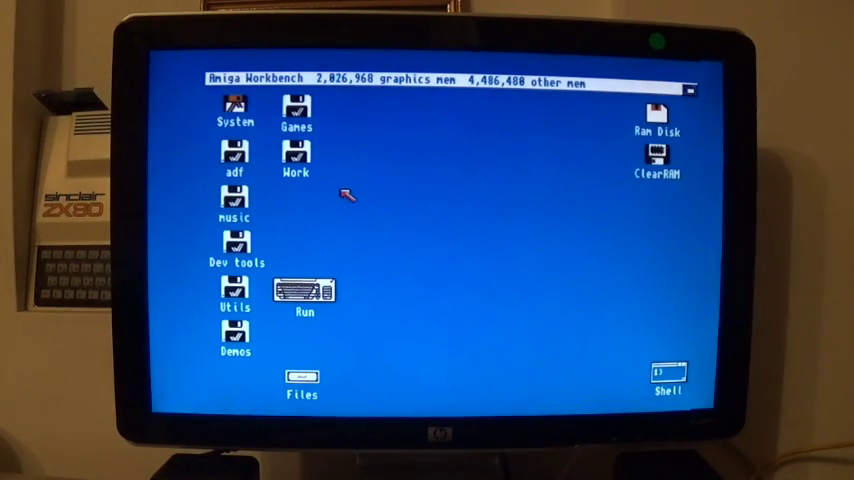
mouse_move(315, 128)
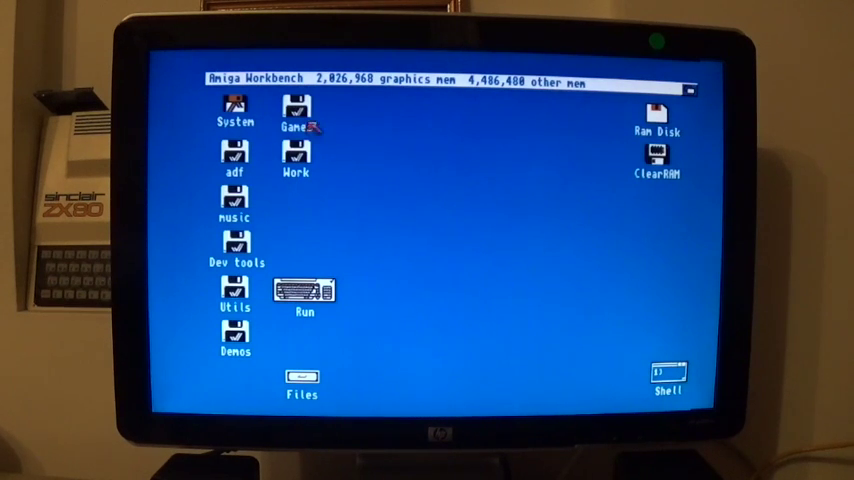
Open Games, then the whdload agnes collection, and launch a WHDLoad game that reports a missing kickstart
double_click(293, 110)
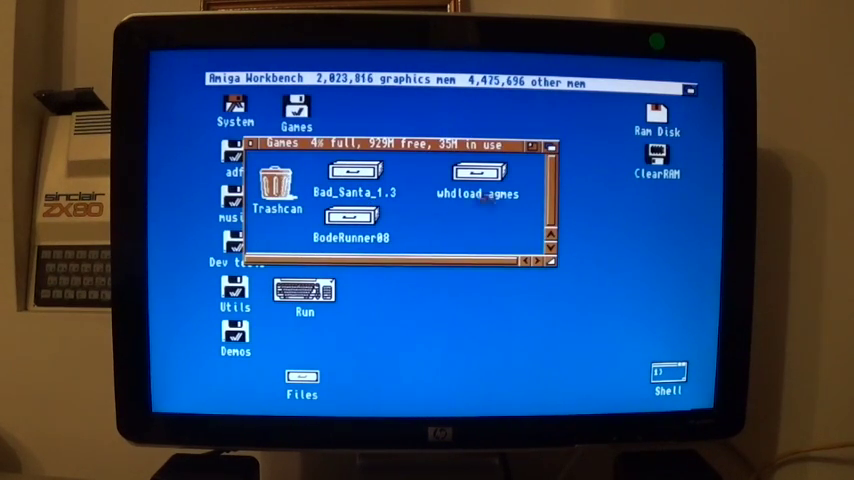
double_click(478, 173)
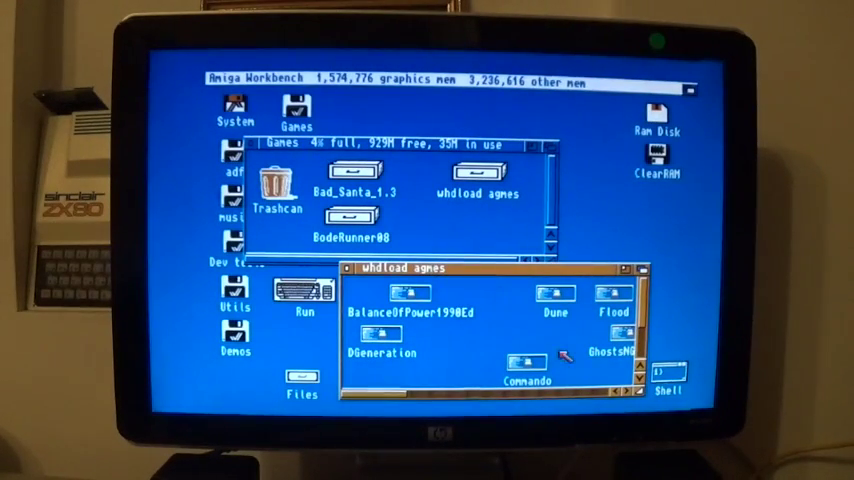
double_click(408, 300)
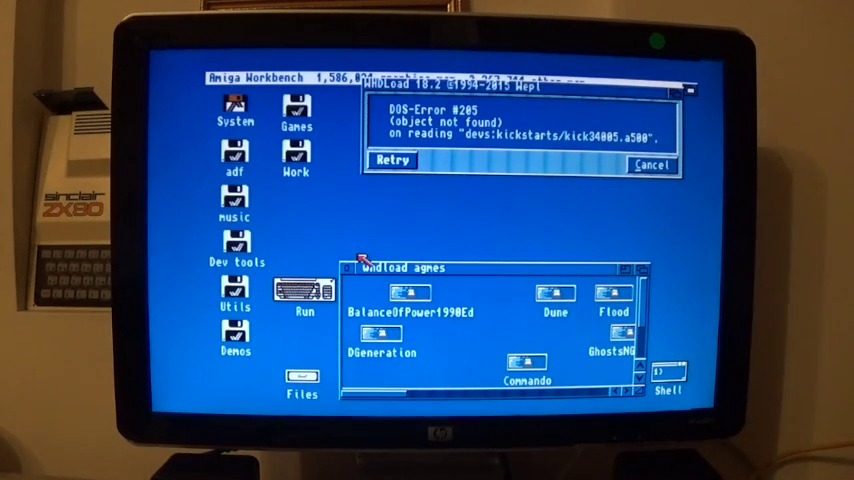
Close the whdload agnes drawer and open the roms drawer on Work to view the Kickstart ROM files
left_click(352, 267)
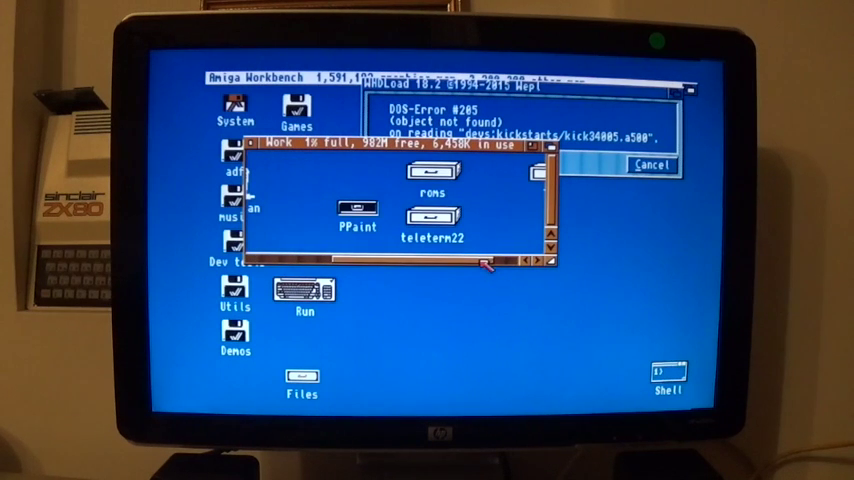
double_click(431, 170)
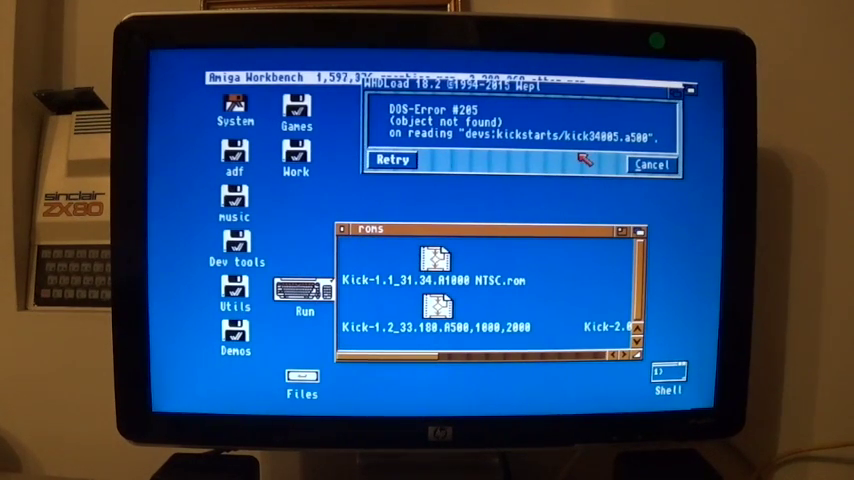
mouse_move(550, 220)
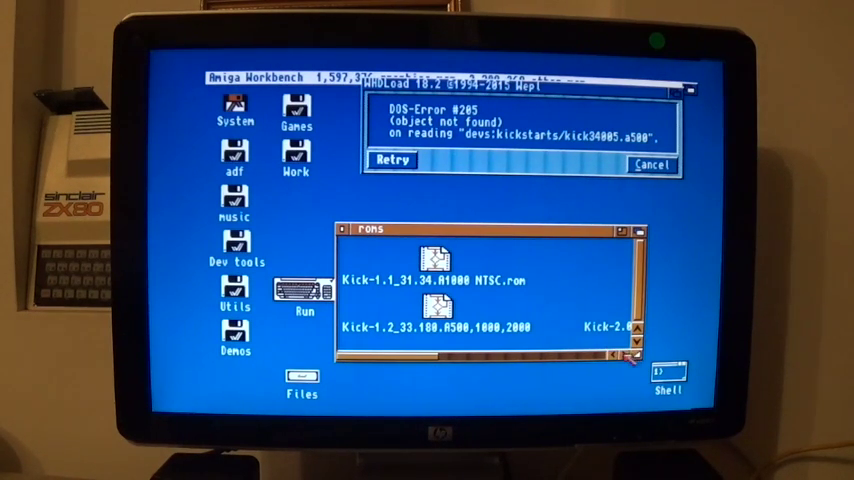
scroll("right", 3)
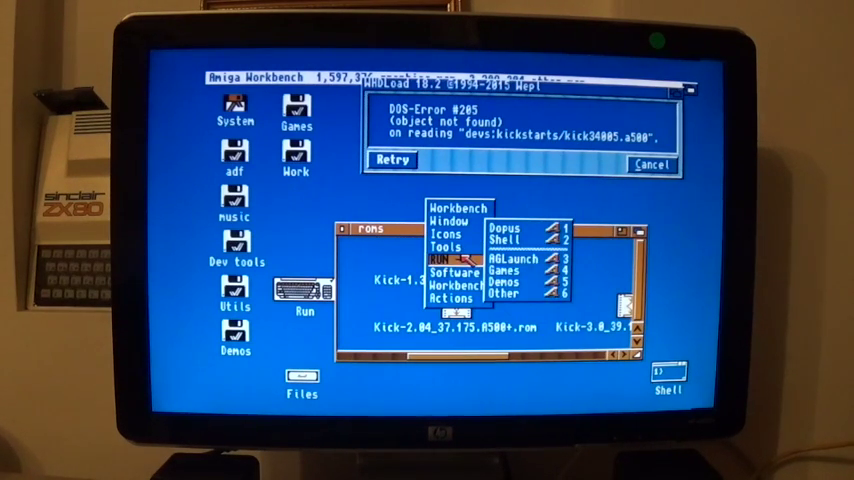
Rename the Kick 1.3 ROM file to kick34005.a500 via Icons > Rename
left_click(447, 221)
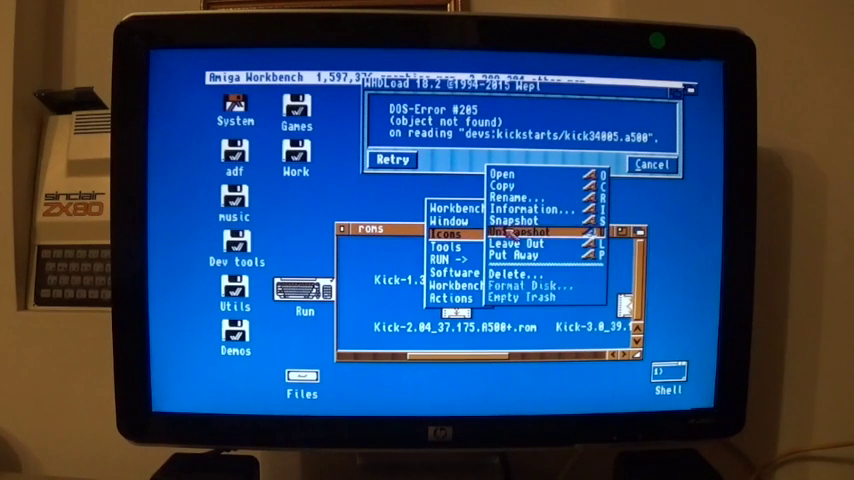
left_click(521, 195)
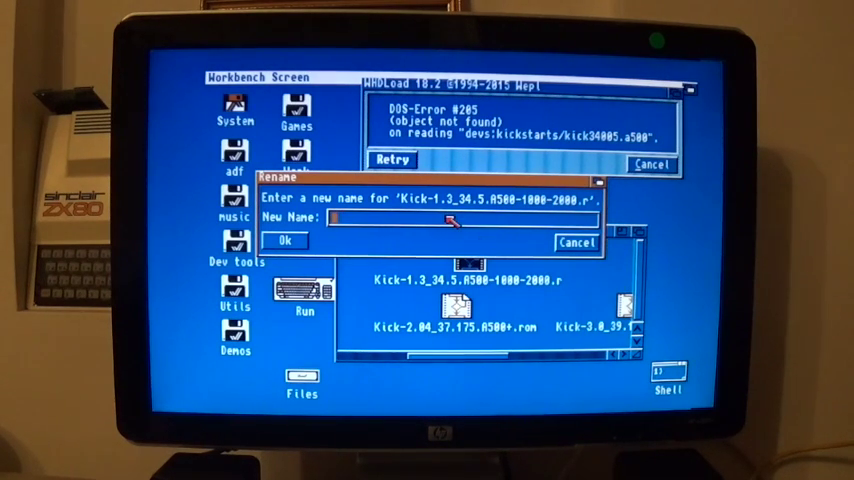
type("kick")
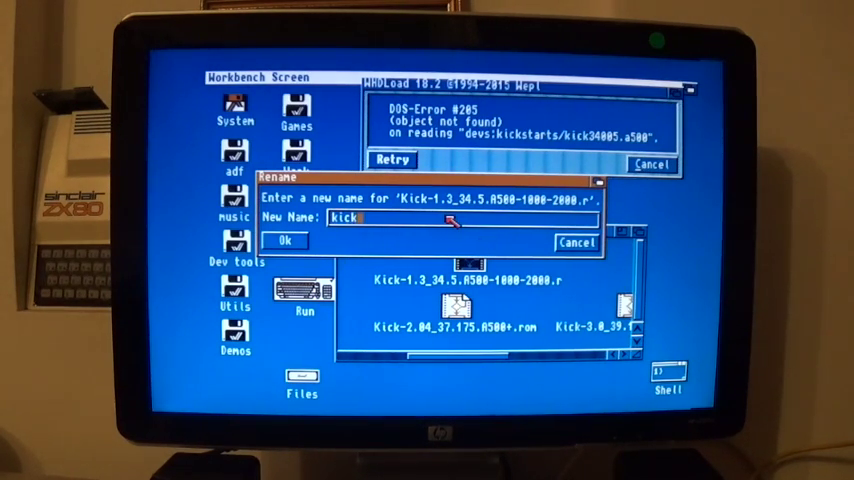
type("34")
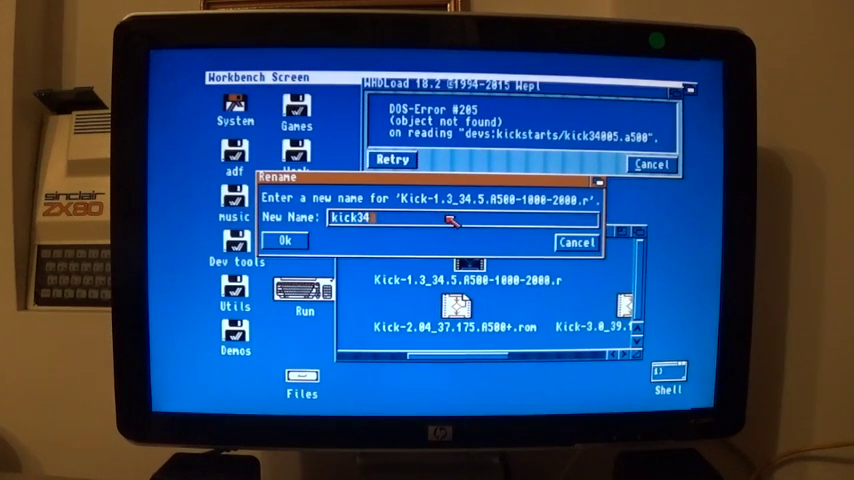
type("005")
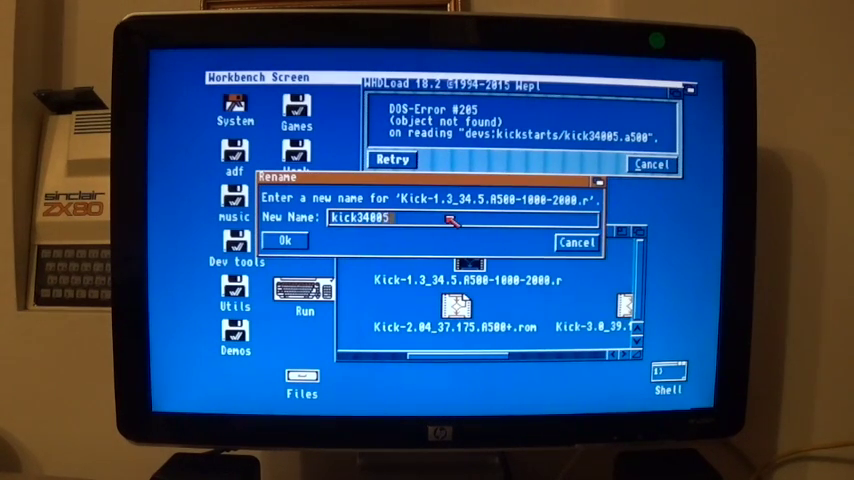
type(".")
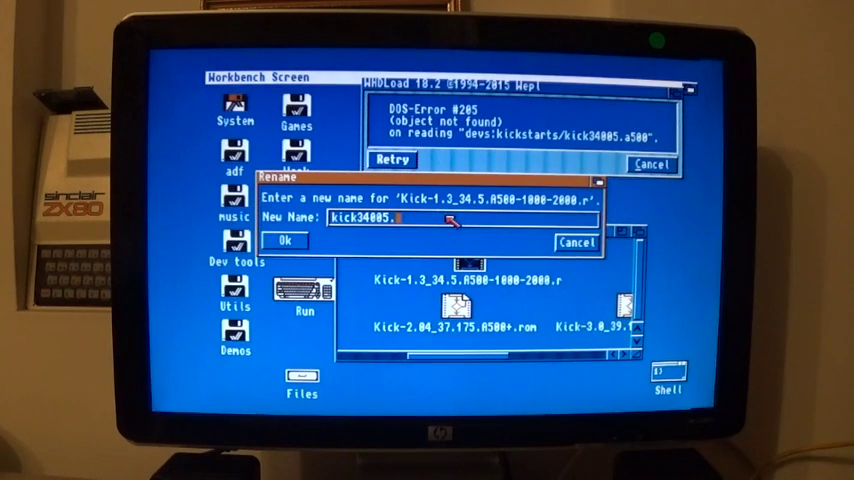
type("a500")
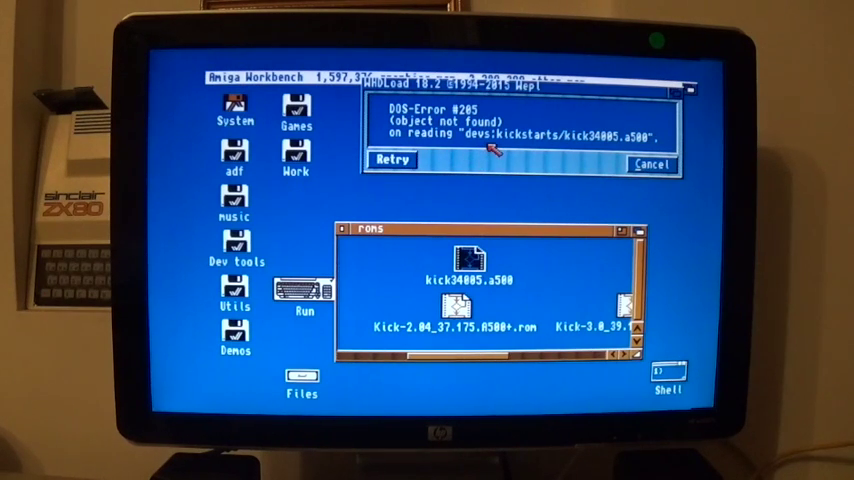
mouse_move(415, 195)
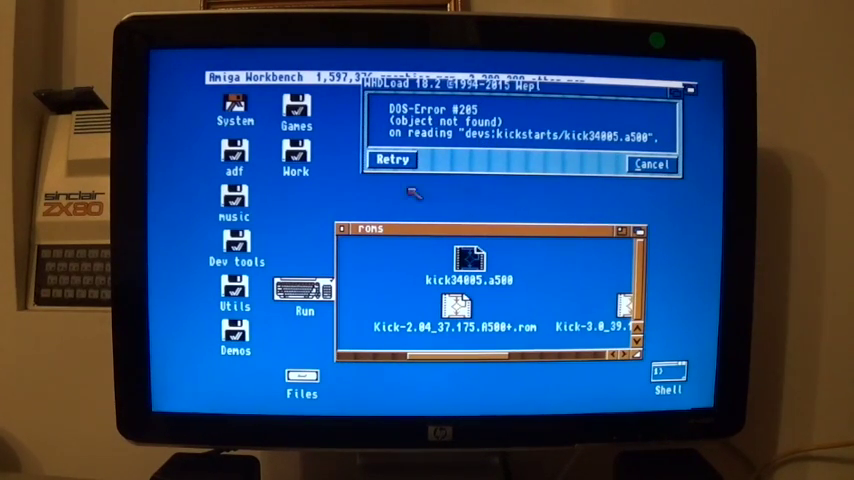
mouse_move(265, 135)
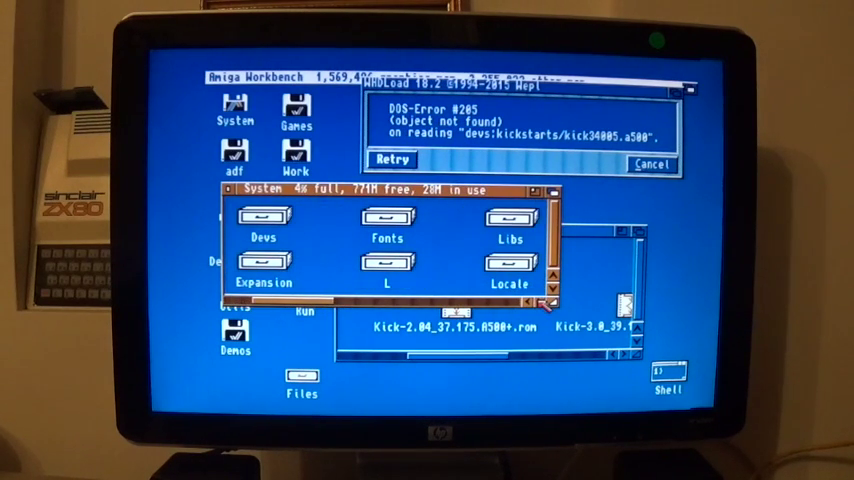
Open Devs on the System disk, look into Kickstarts, reopen Devs and retry the WHDLoad requester
double_click(261, 218)
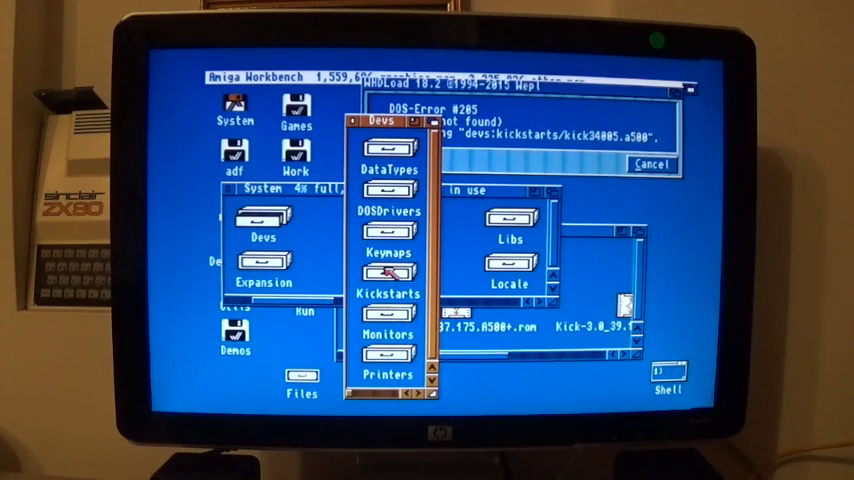
double_click(388, 295)
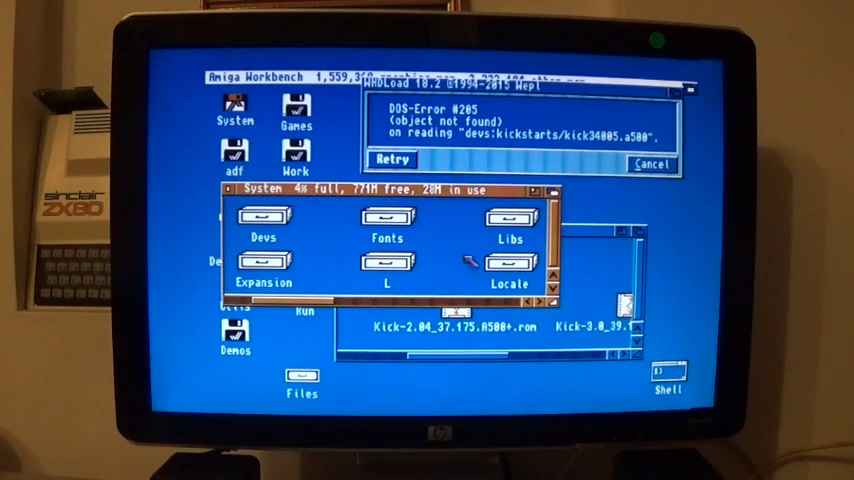
double_click(263, 215)
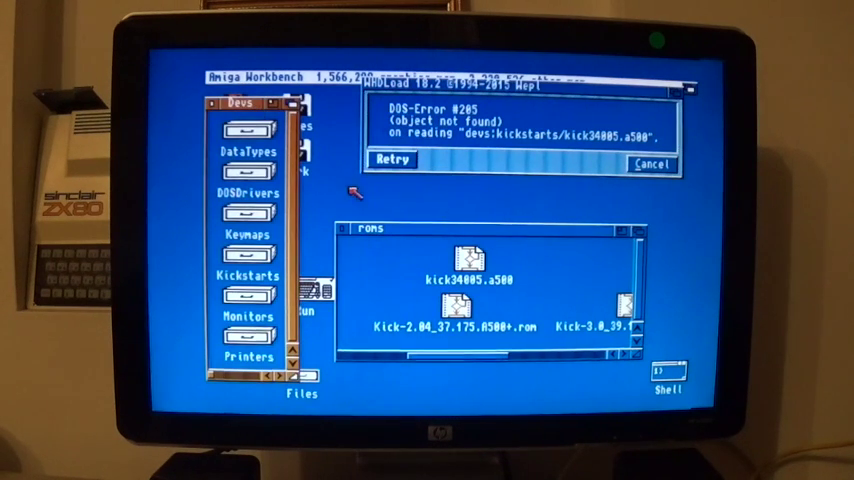
mouse_move(485, 197)
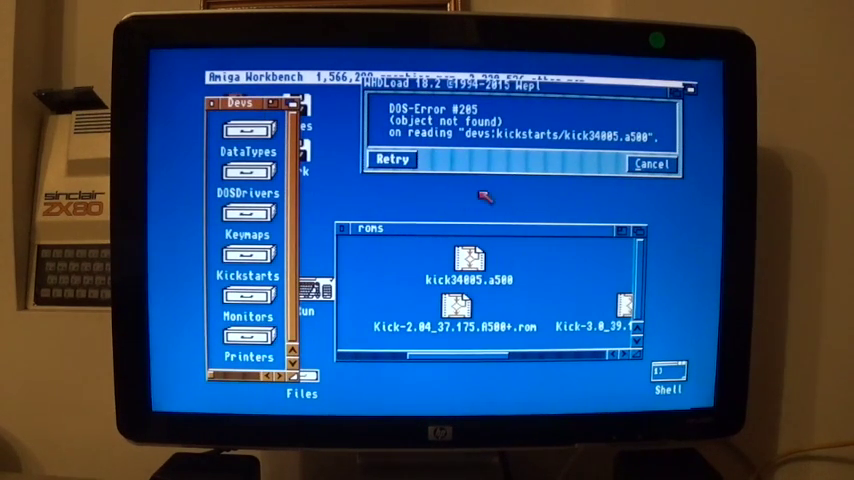
left_click(466, 262)
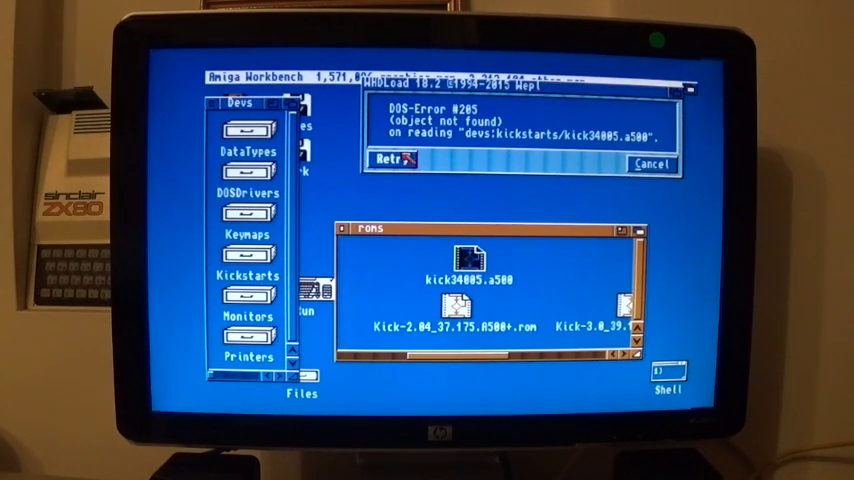
Retry the game, dismiss the invalid kickstart image error, and show the roms drawer as a name list
left_click(649, 164)
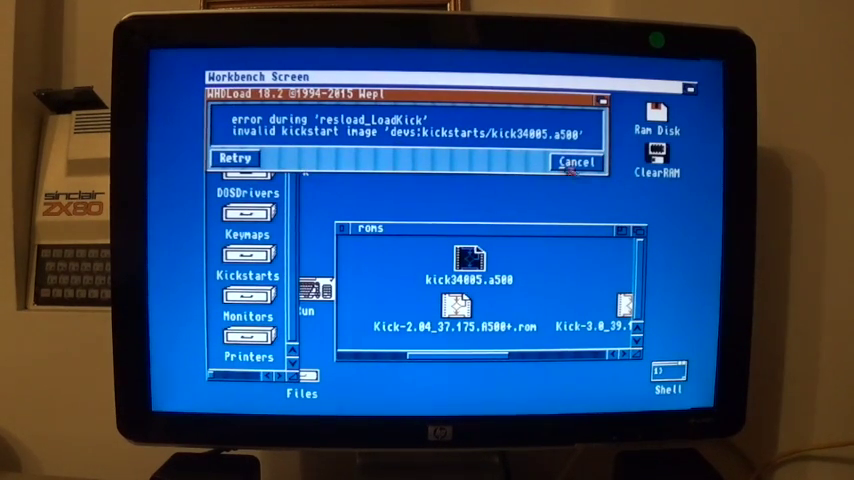
left_click(575, 161)
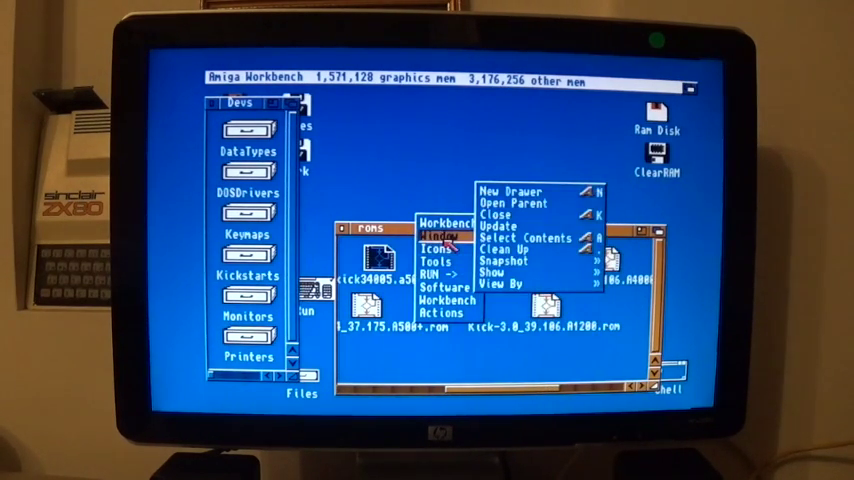
mouse_move(443, 288)
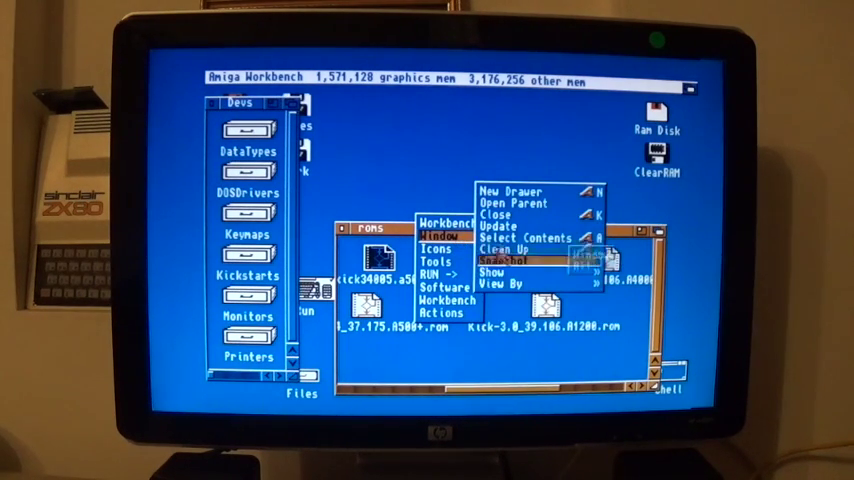
left_click(498, 283)
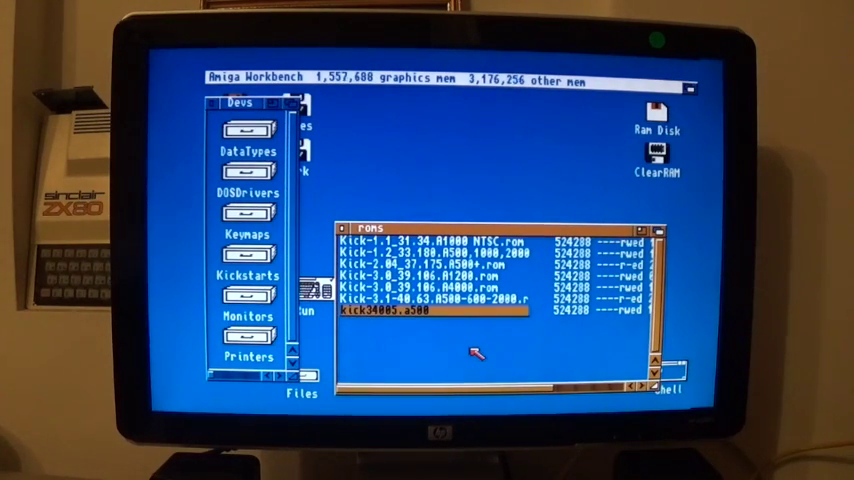
mouse_move(405, 305)
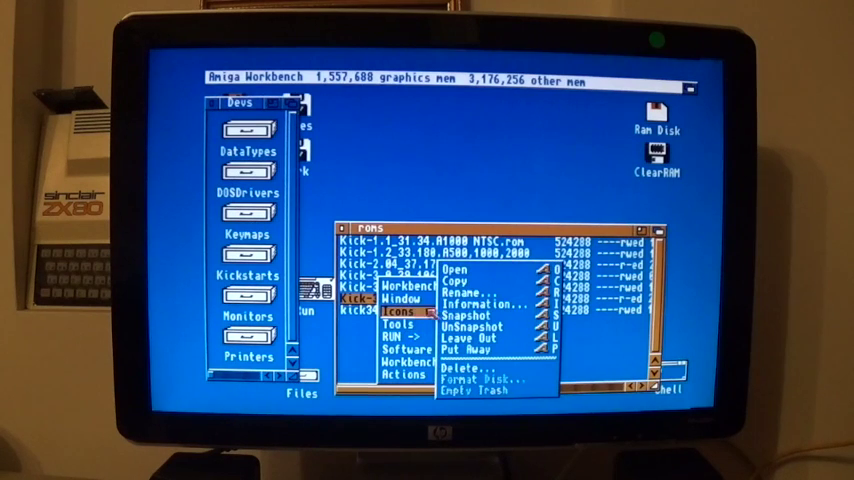
Rename the Kickstart 3.1 ROM file to Kick34005.a6 (mistyped extension)
left_click(471, 289)
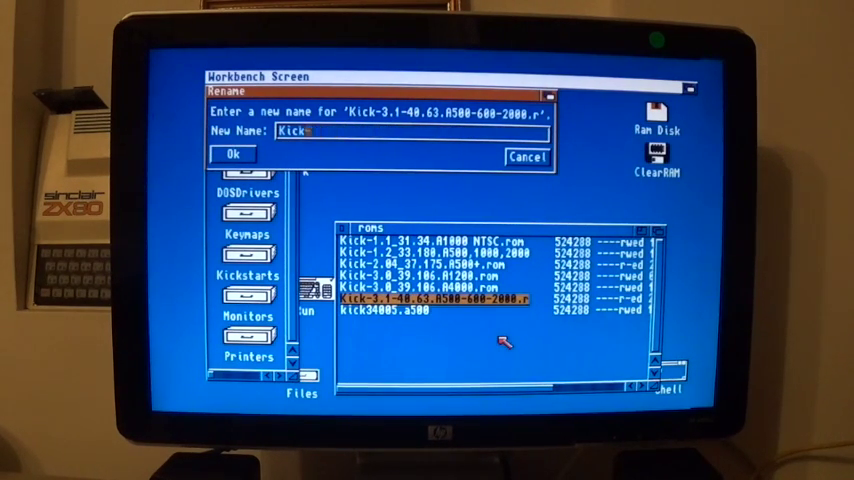
key("BackSpace")
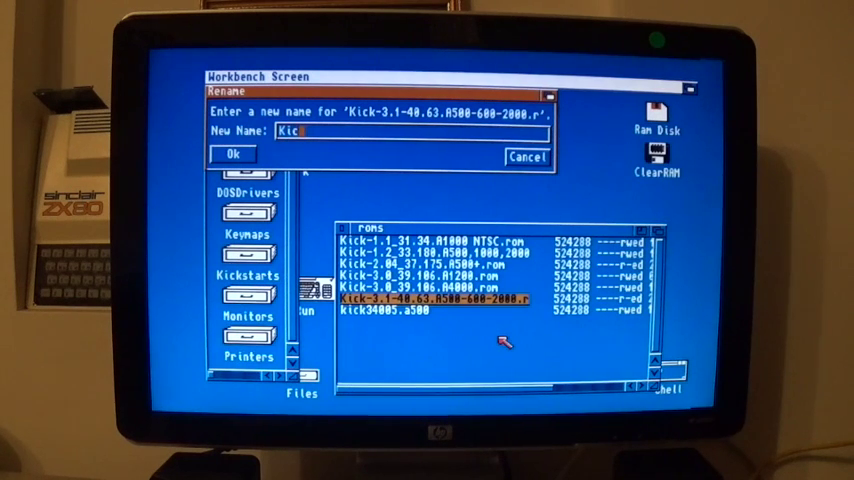
type("k-")
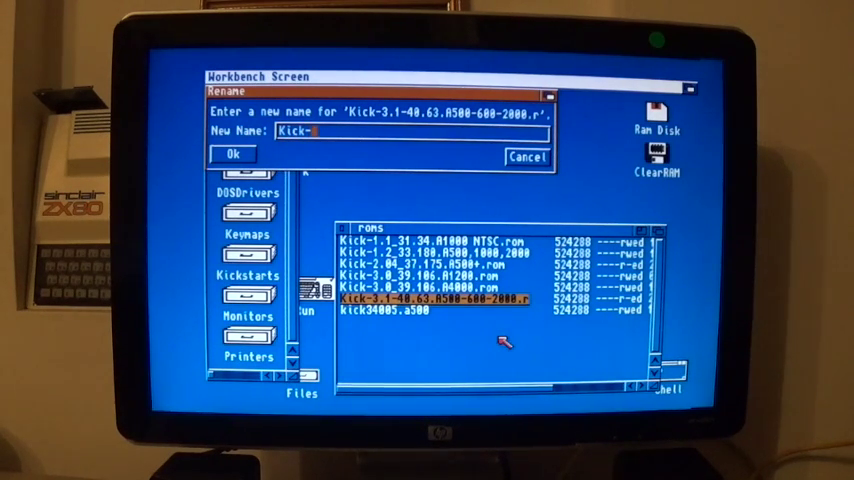
key("Backspace")
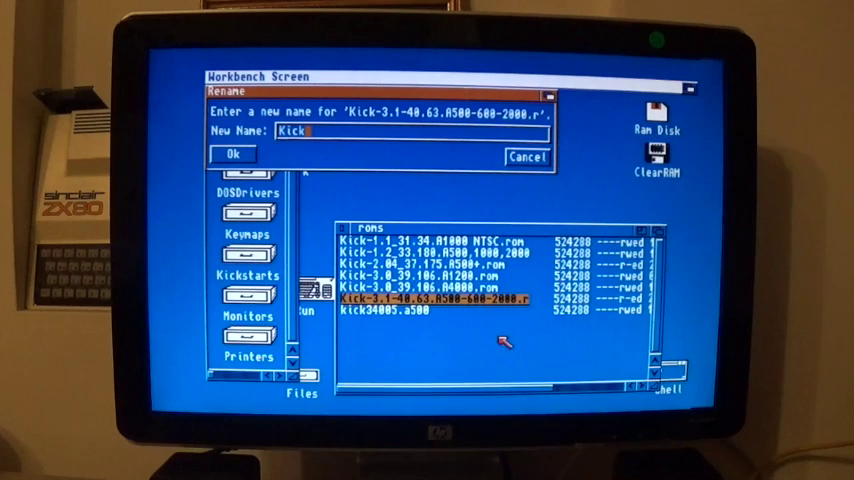
type("34")
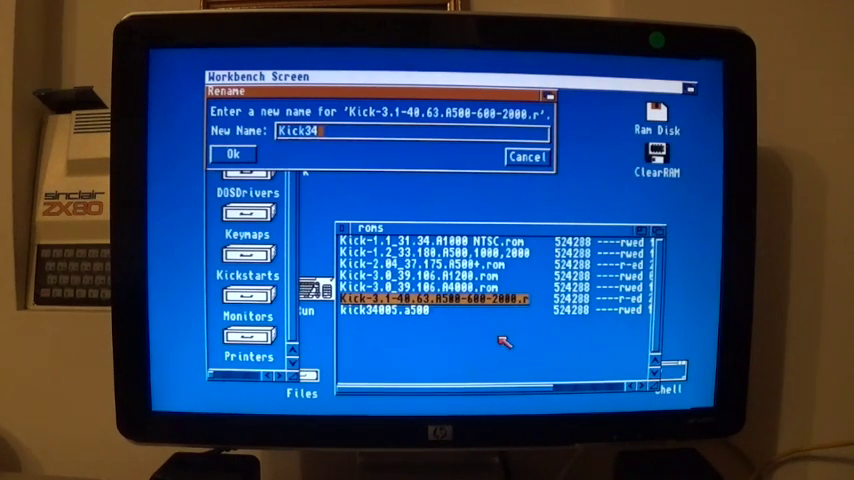
type("005")
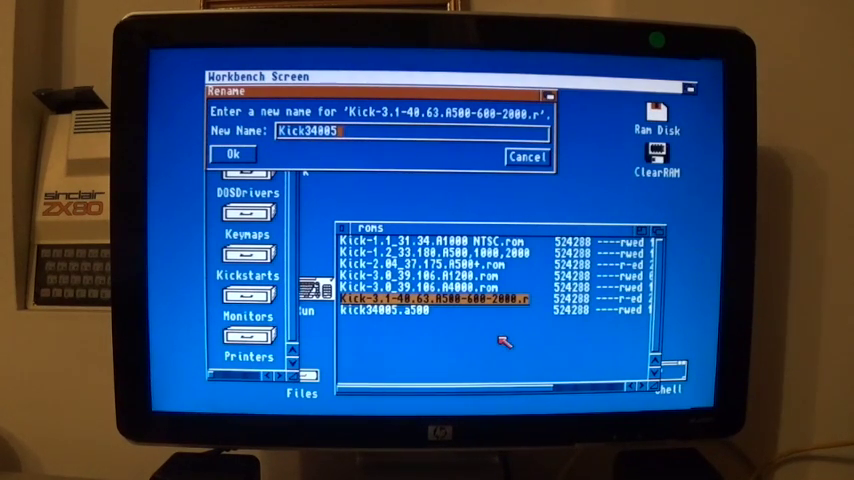
type(".a6")
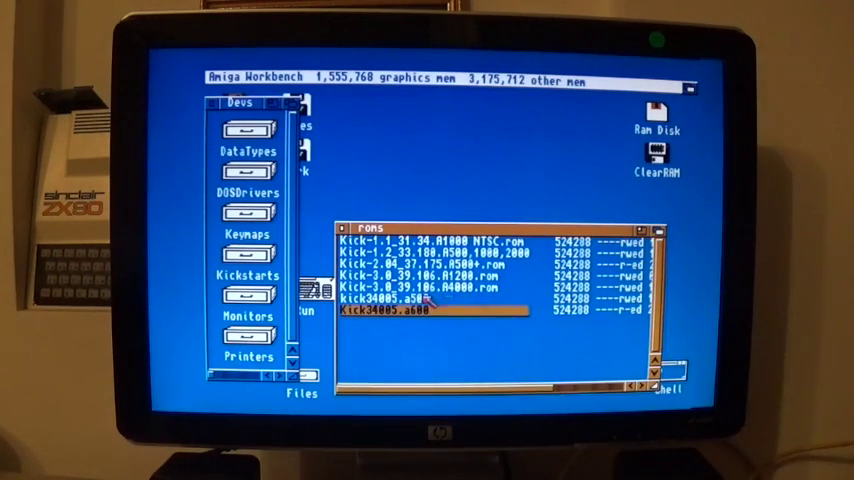
Rename the old kick34005.a500 to kick34005.old and correct the new file's name to Kick34005.a500
right_click(410, 315)
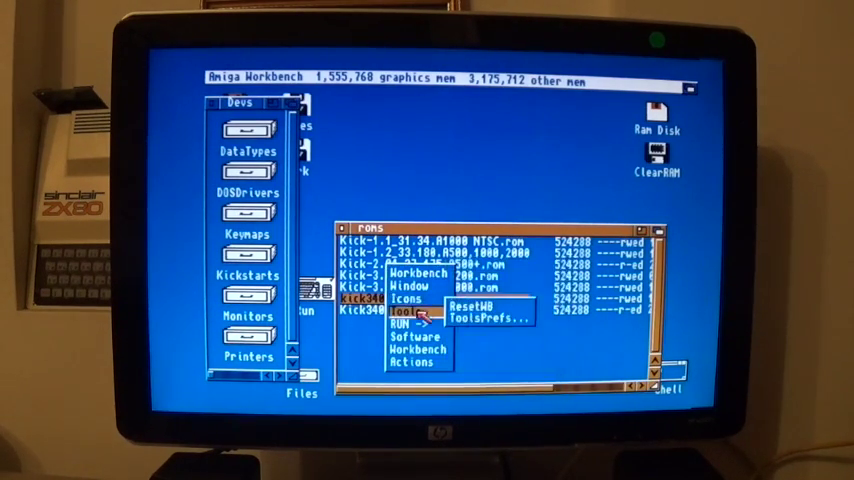
left_click(405, 299)
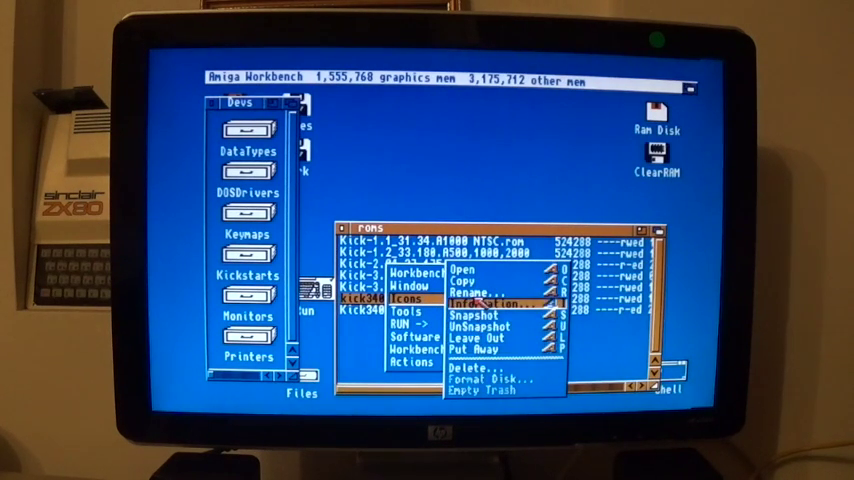
left_click(467, 291)
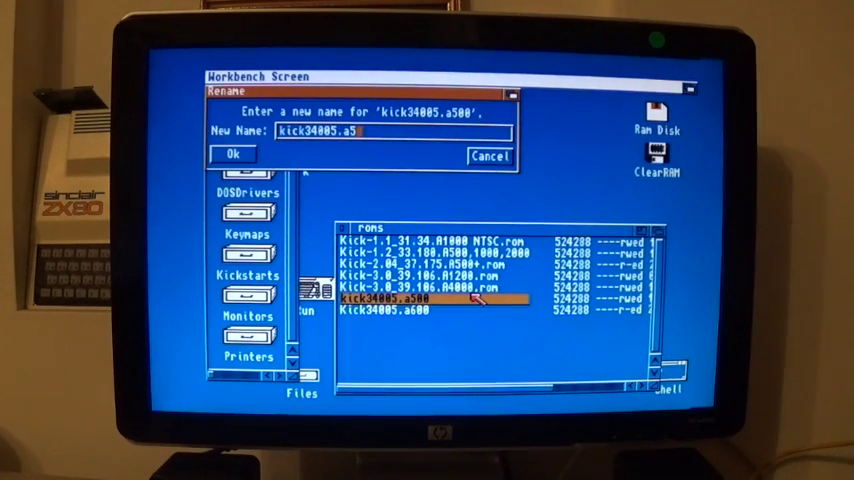
type("old")
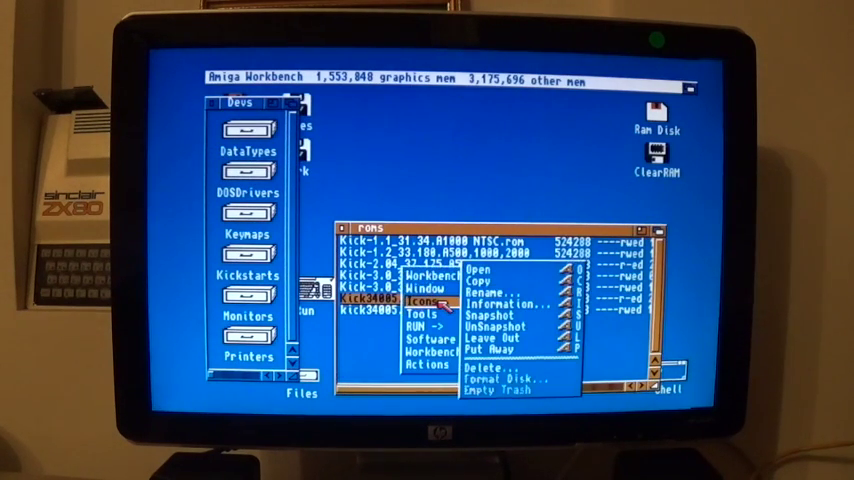
mouse_move(500, 290)
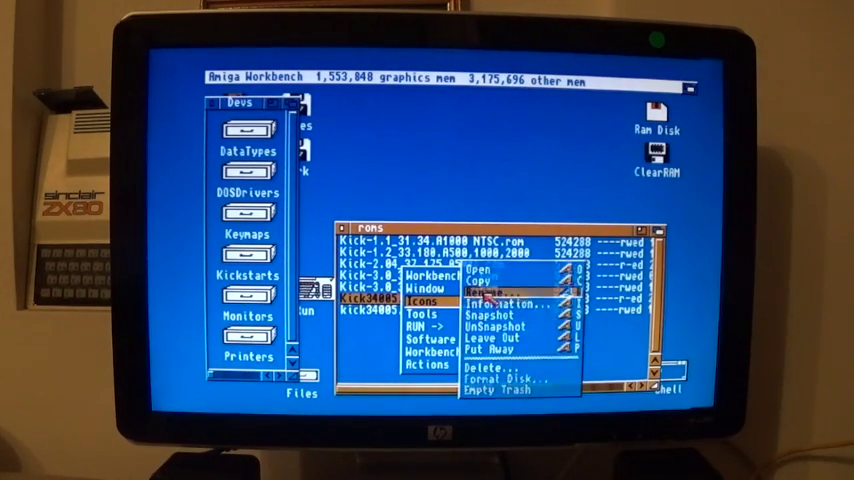
left_click(492, 291)
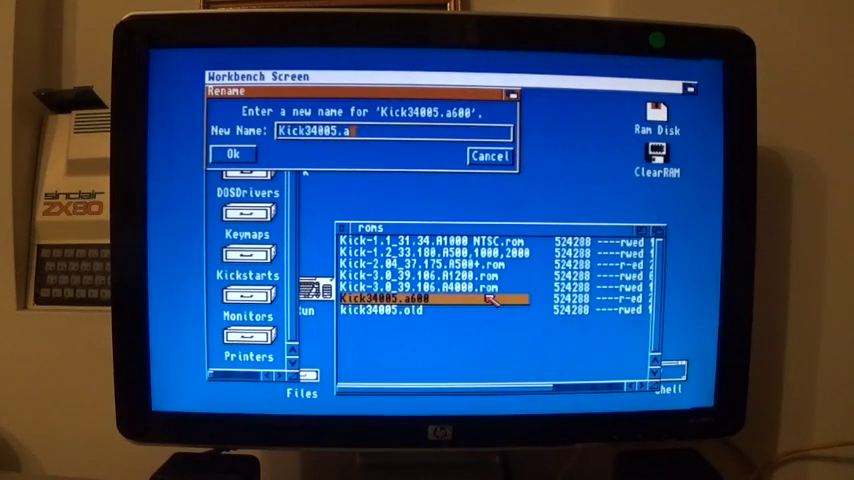
left_click(233, 155)
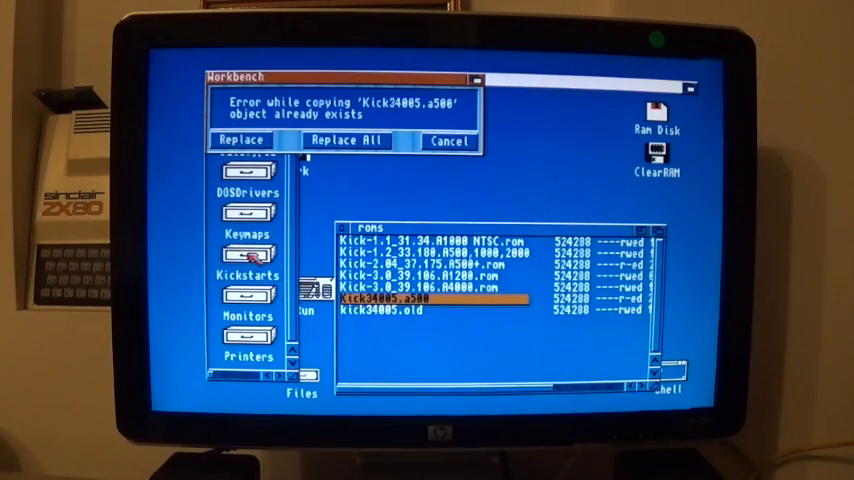
Replace the existing kickstart file in the Kickstarts drawer with Kick34005.a500
left_click(240, 140)
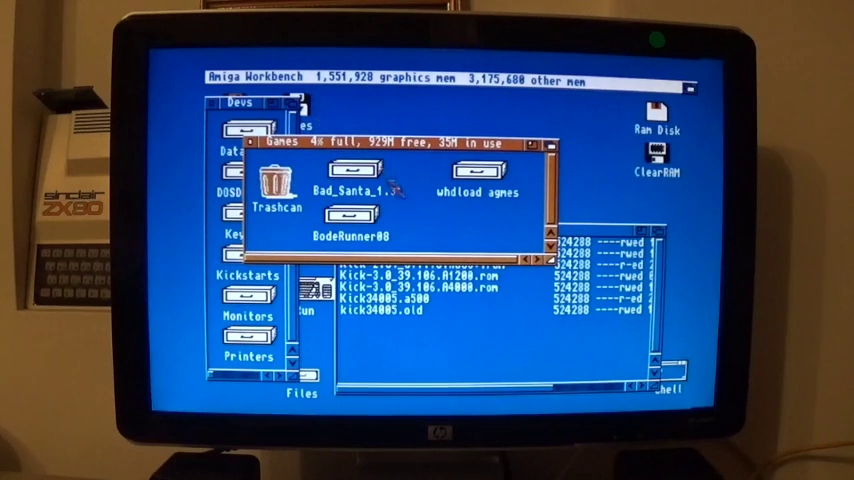
Open the WHDLoad games drawer and launch BalanceOfPower1990Ed, which reports an invalid kickstart image
double_click(479, 175)
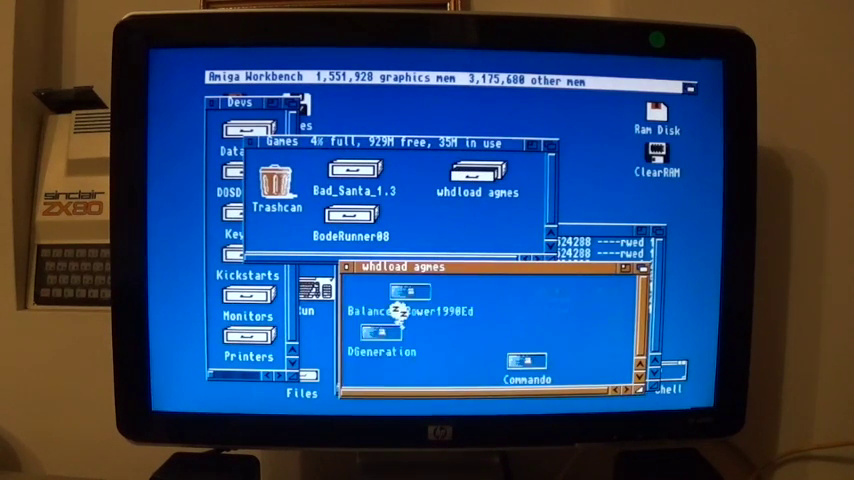
double_click(400, 310)
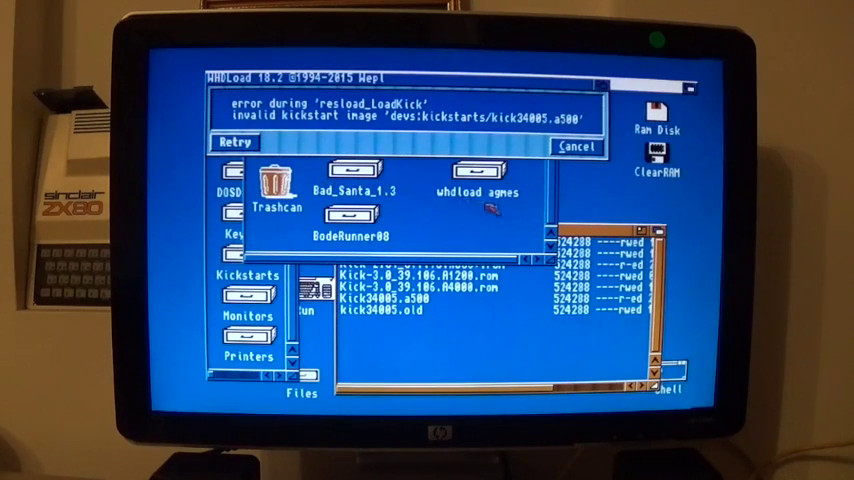
Drag the WHDLoad error requester aside to see the drawers behind it
left_click_drag(400, 78, 400, 140)
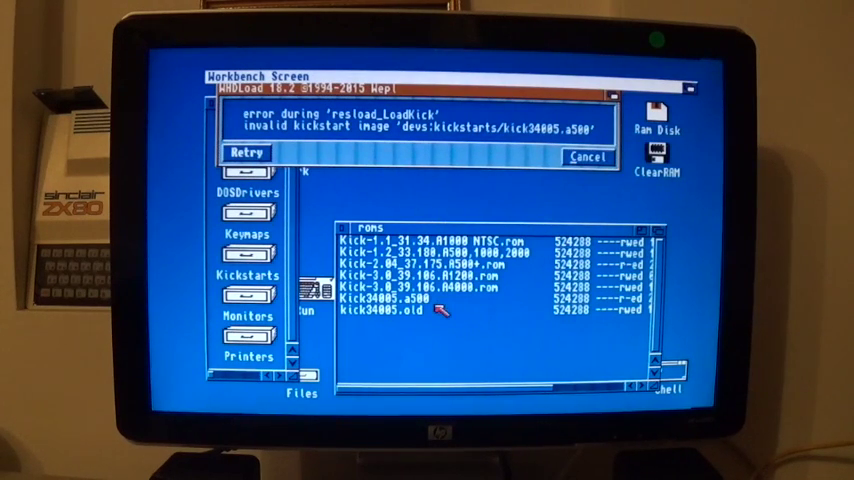
mouse_move(445, 315)
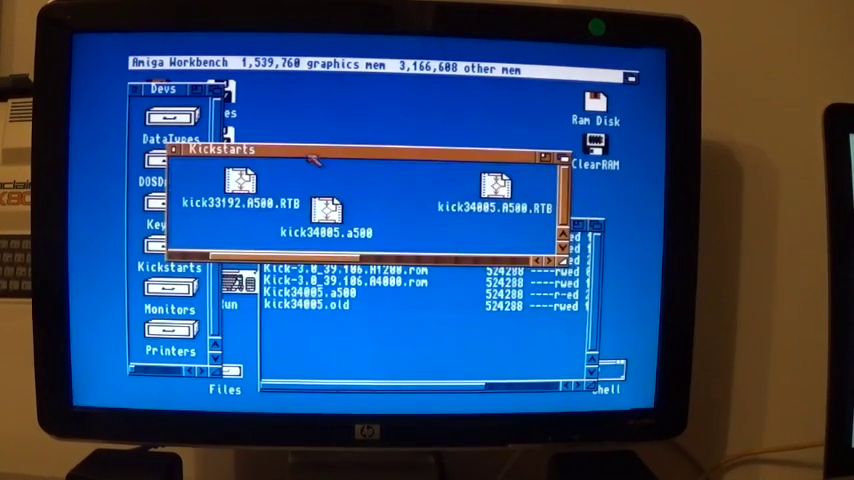
Move the Kickstarts window, open the WHDLoad games drawer and relaunch BalanceOfPower1990Ed successfully
left_click_drag(220, 150, 180, 87)
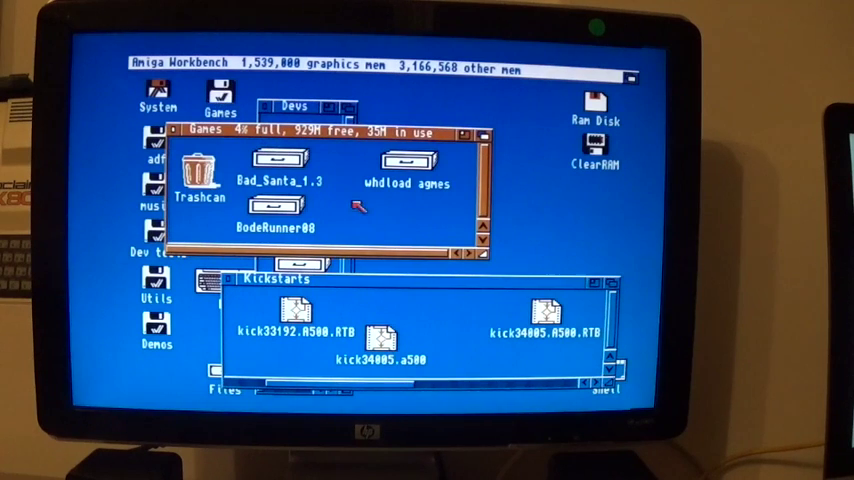
double_click(406, 165)
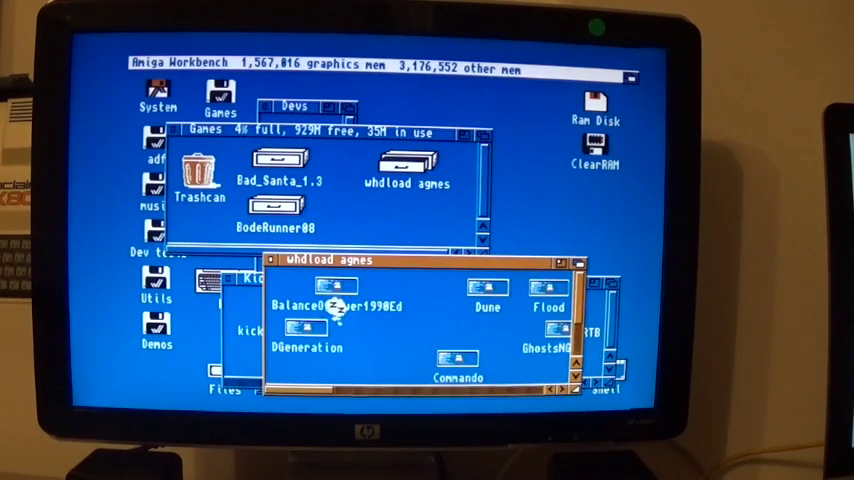
double_click(340, 307)
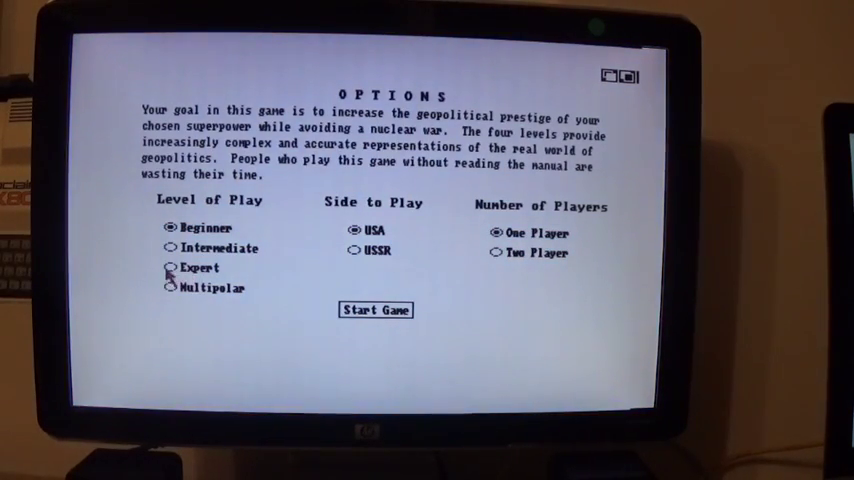
Pick the Expert level, then quit the game and decline saving to reach the Workbench desktop
left_click(375, 309)
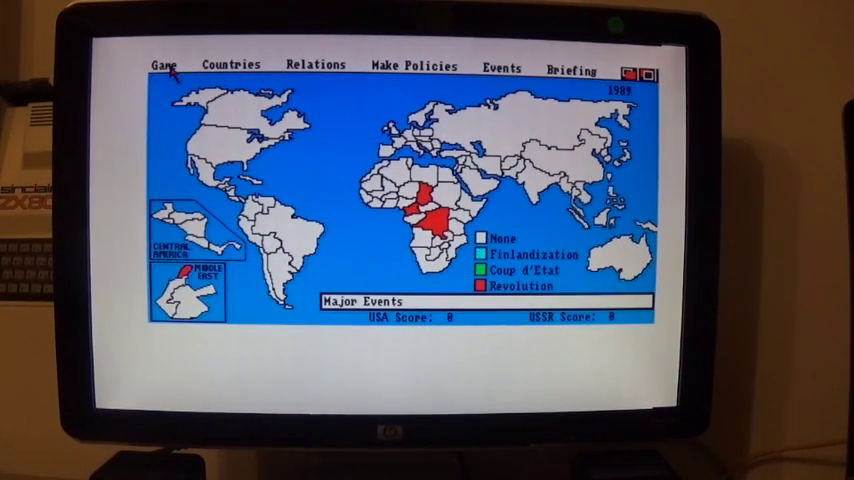
left_click(164, 65)
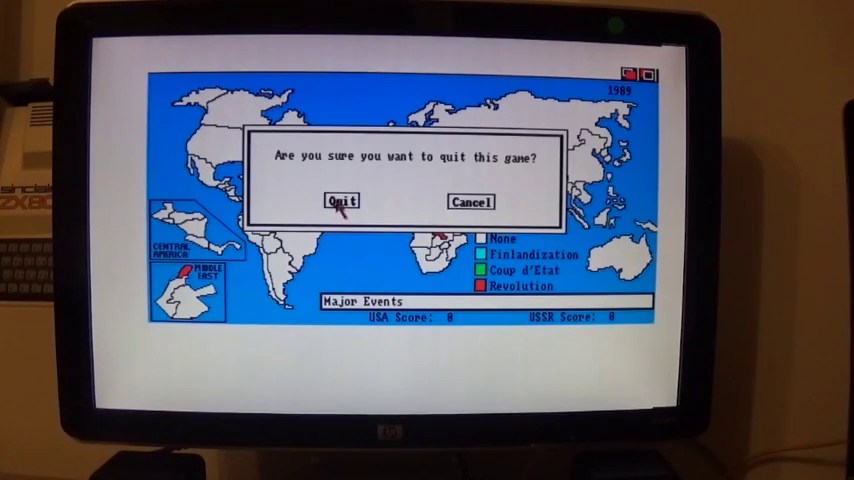
left_click(341, 201)
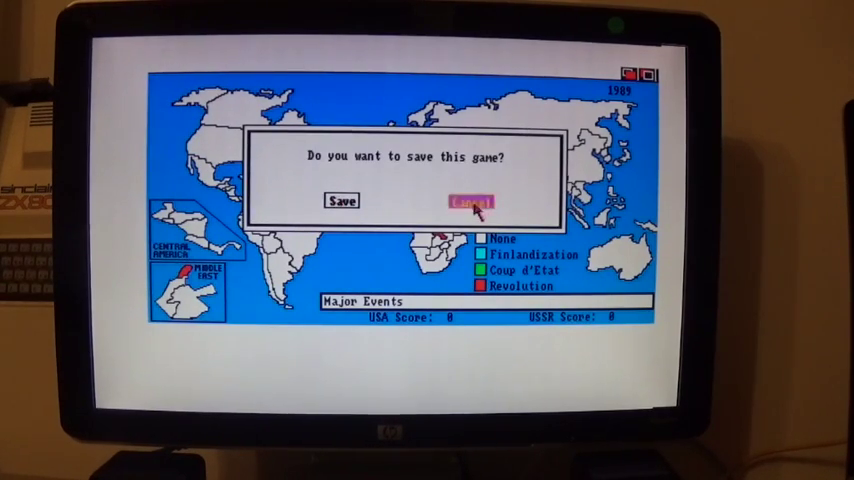
left_click(468, 201)
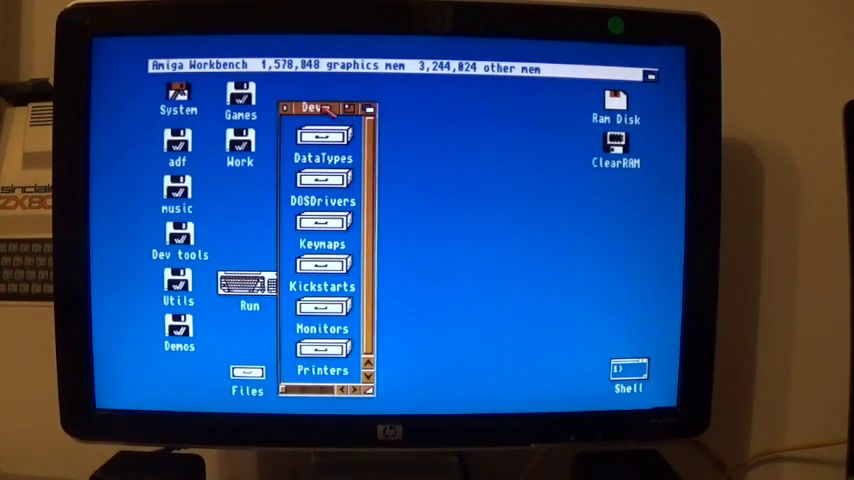
Drag the Devs drawer window further across the desktop
left_click_drag(320, 105, 205, 92)
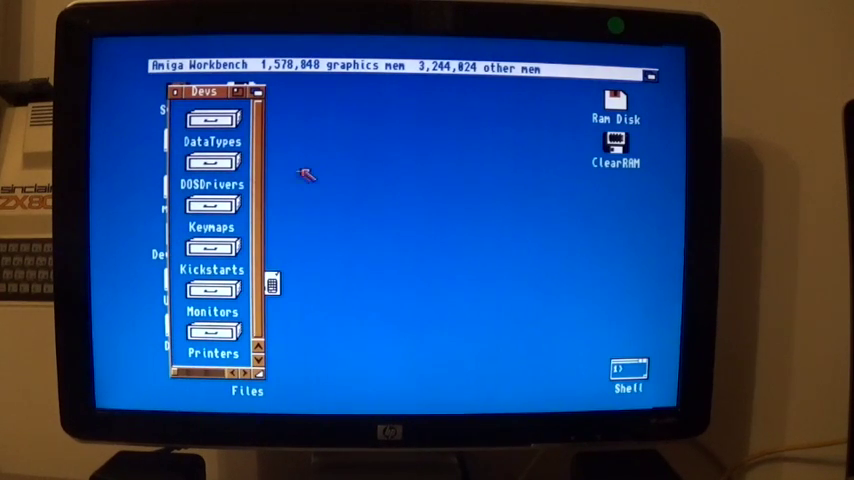
mouse_move(210, 92)
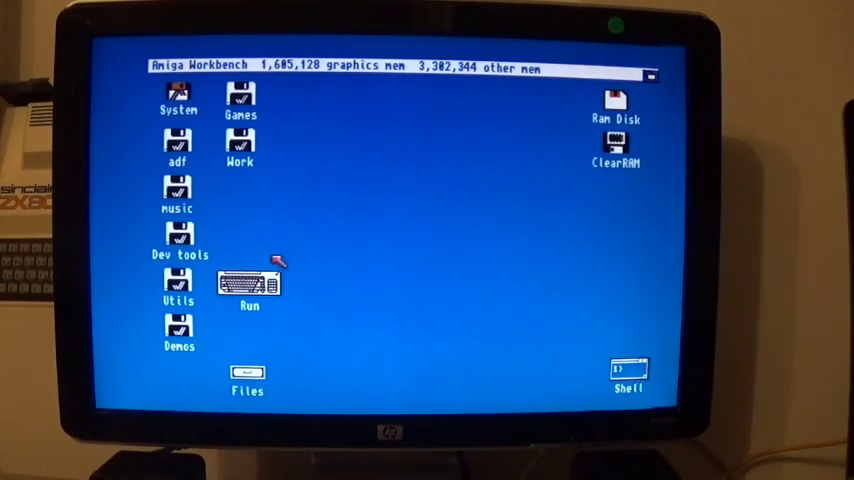
mouse_move(210, 190)
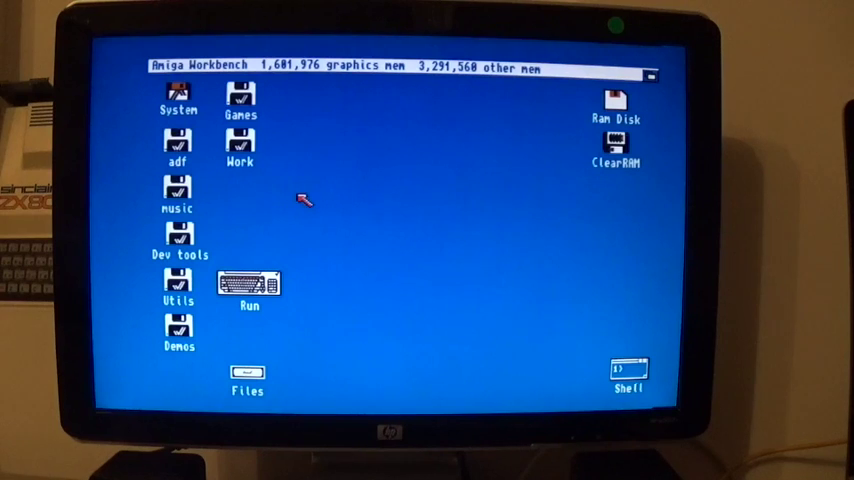
mouse_move(455, 218)
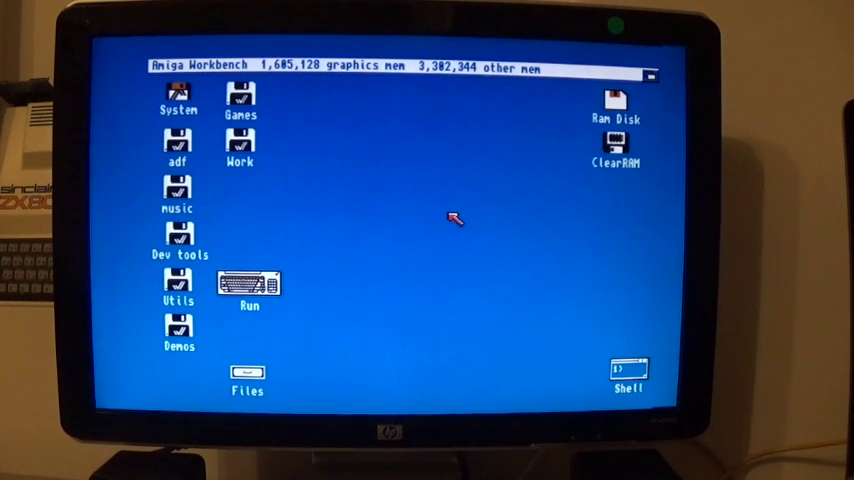
left_click(177, 95)
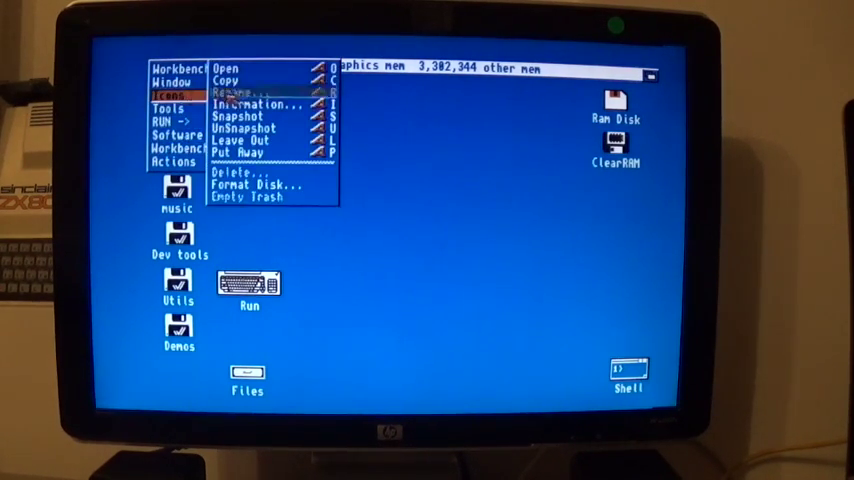
left_click(252, 104)
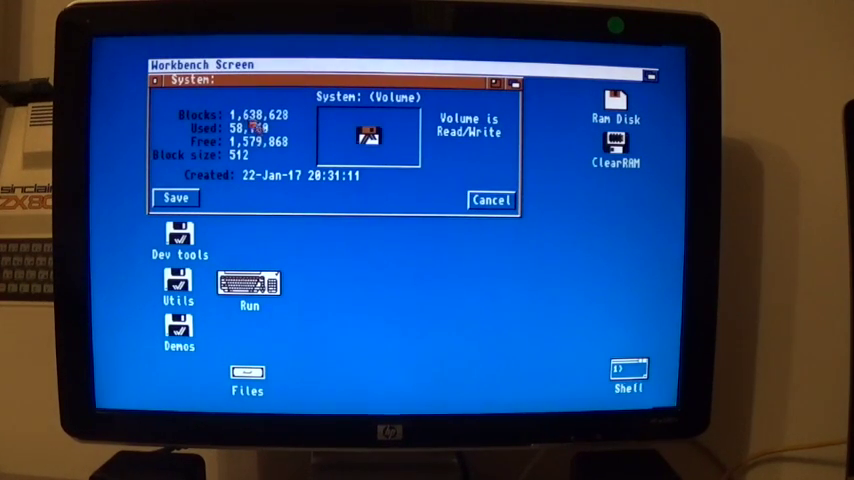
mouse_move(270, 193)
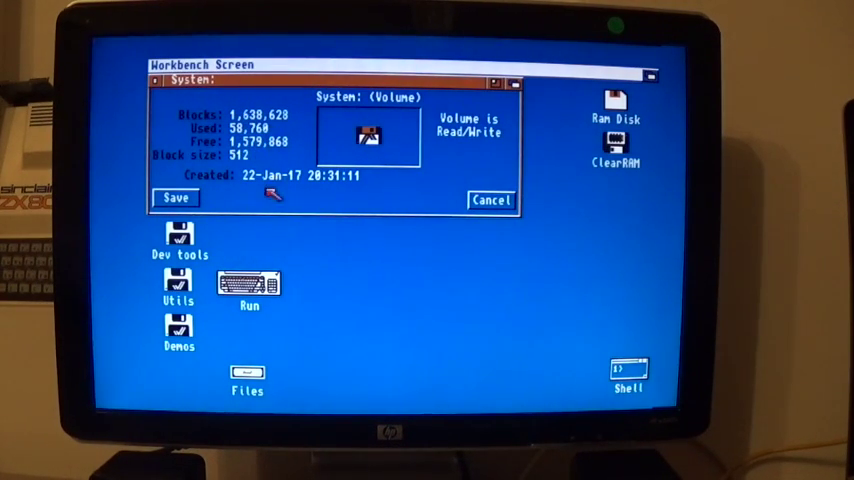
left_click(490, 200)
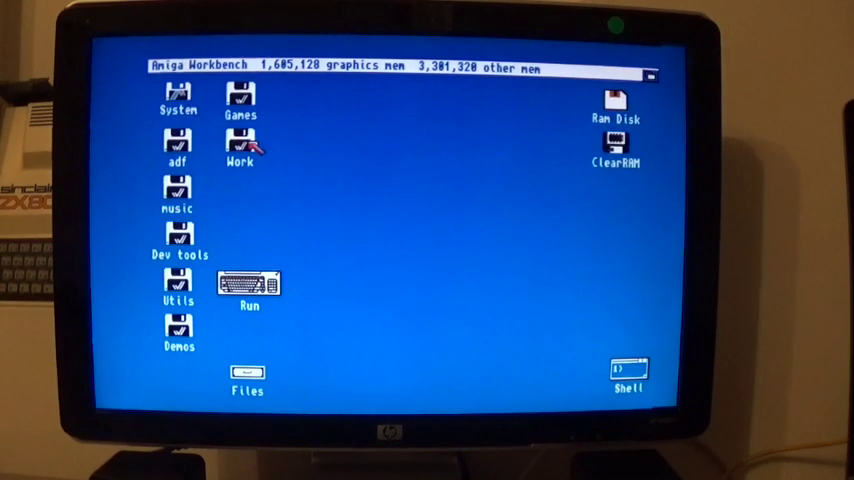
left_click(180, 65)
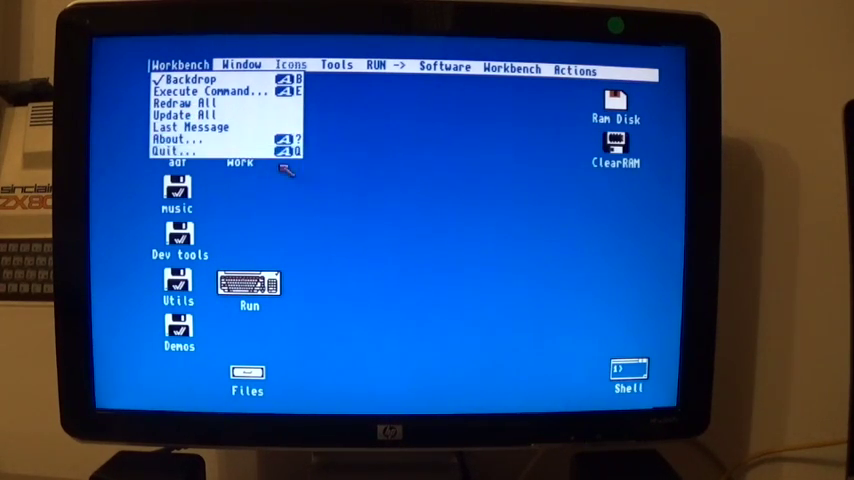
left_click(175, 139)
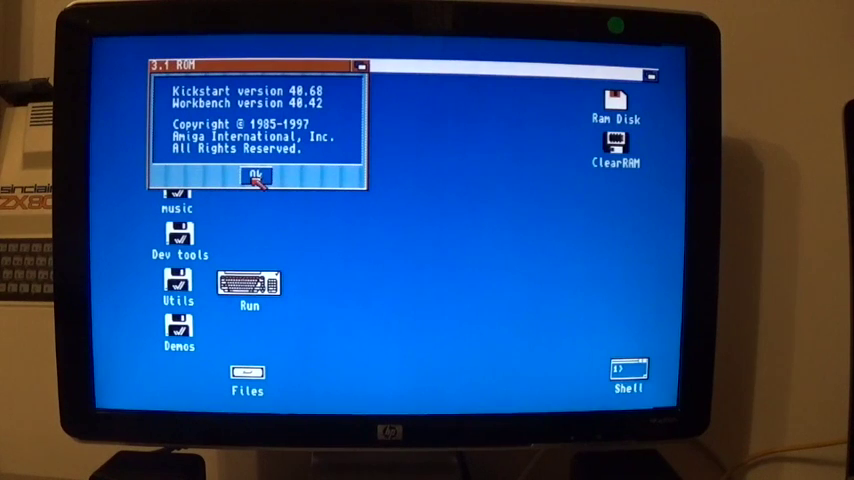
left_click(256, 177)
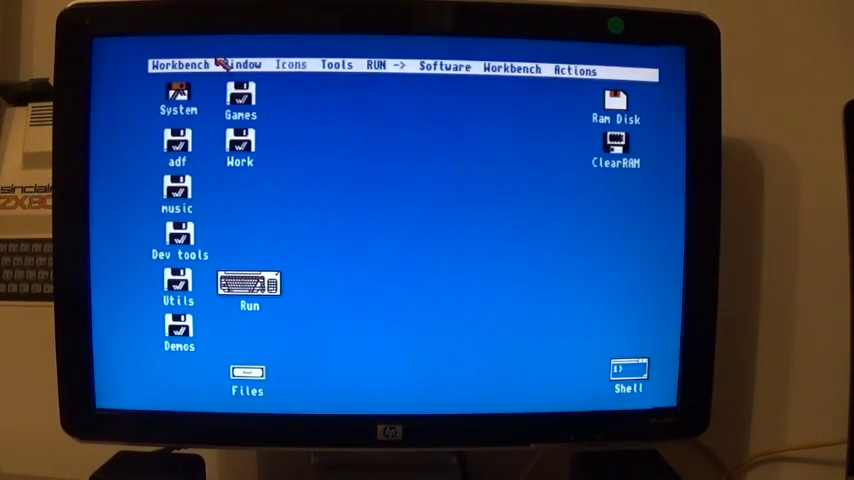
left_click(243, 65)
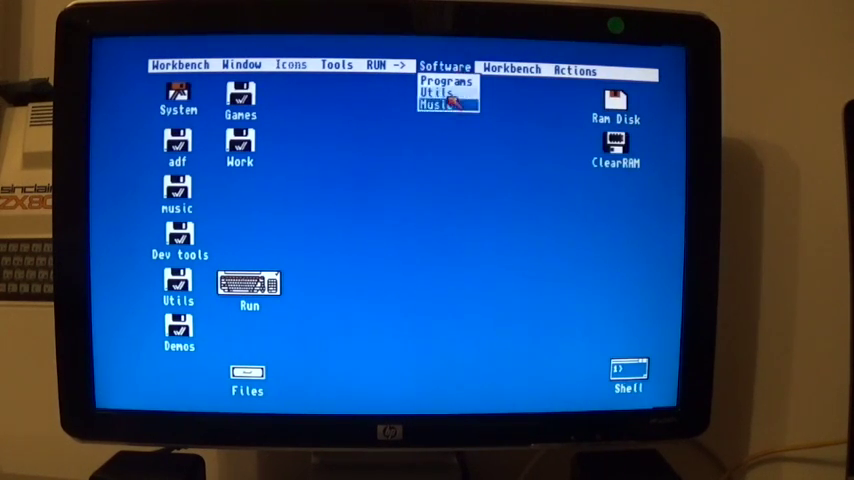
left_click(400, 120)
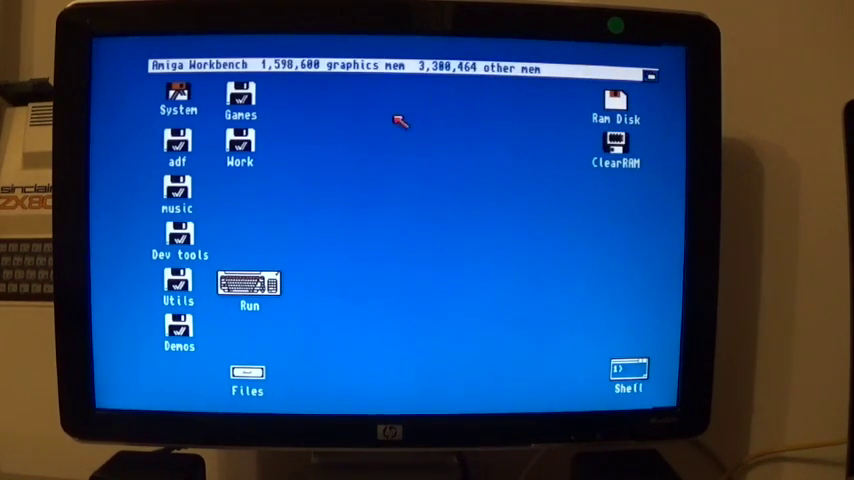
double_click(178, 293)
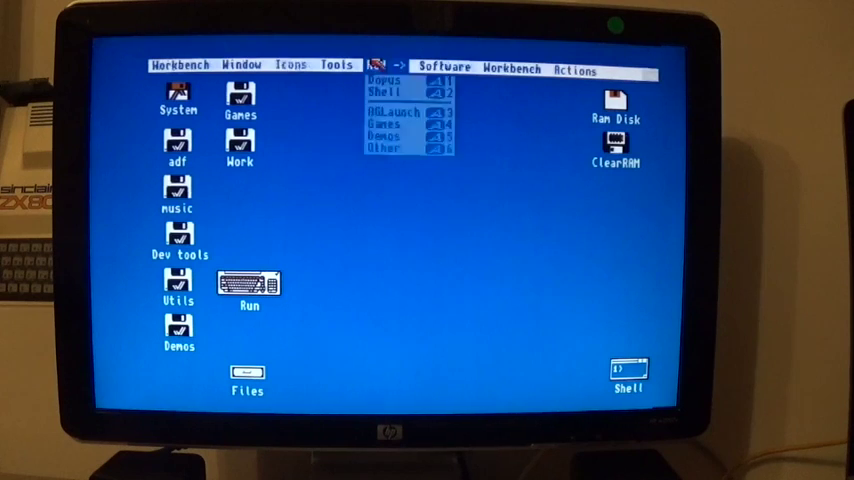
left_click(444, 70)
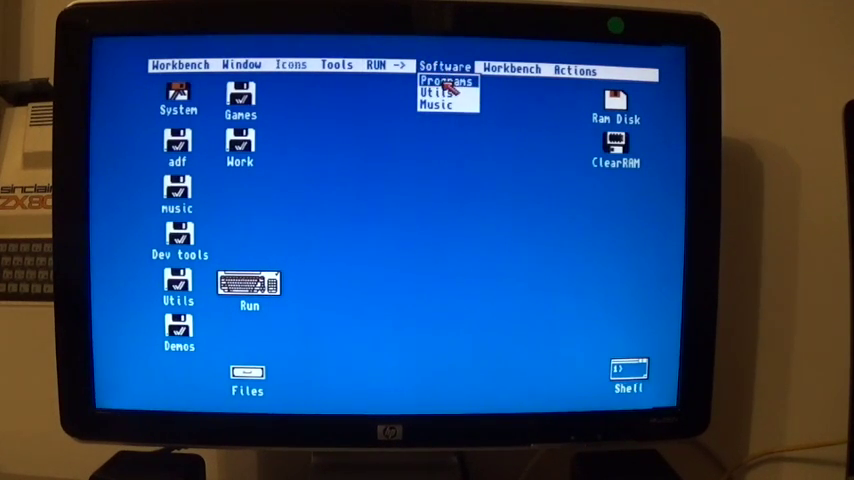
left_click(446, 81)
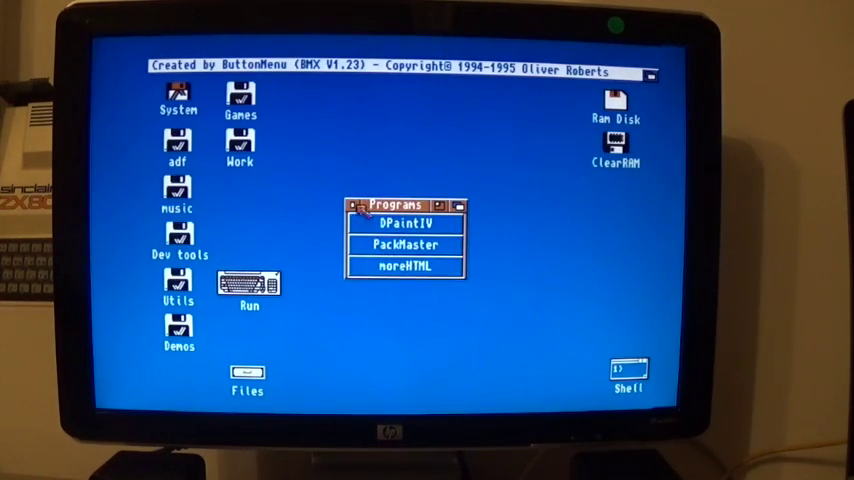
left_click(358, 205)
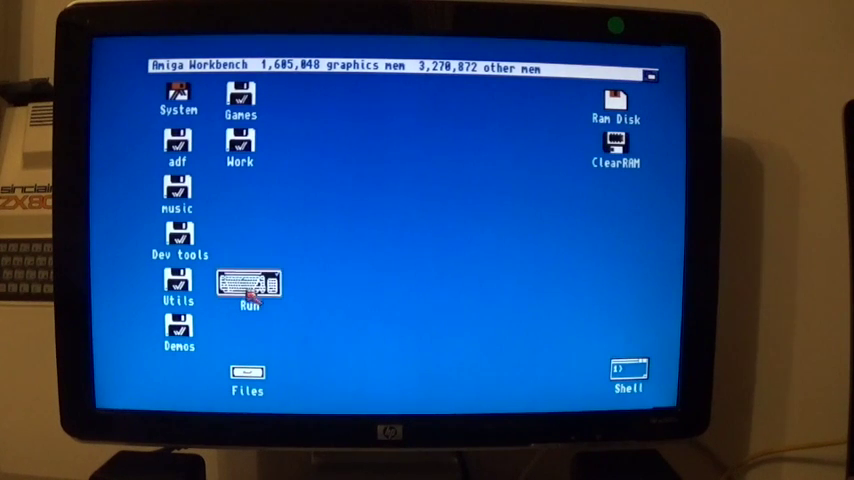
double_click(247, 288)
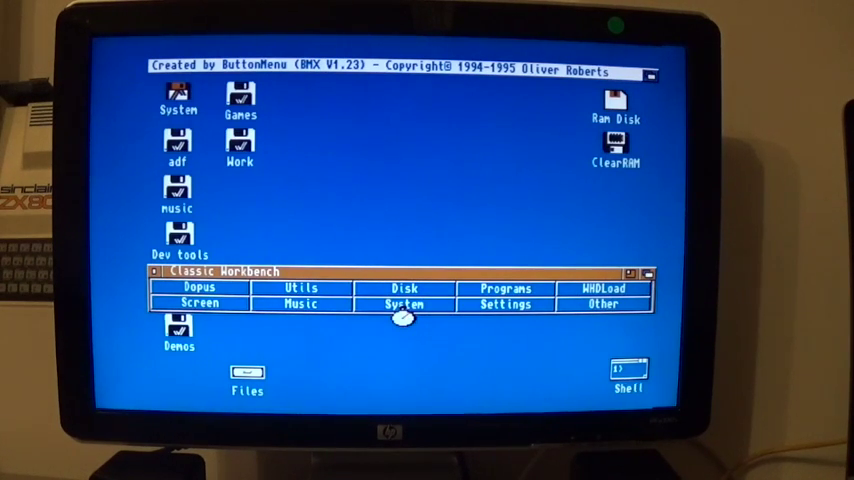
left_click(404, 304)
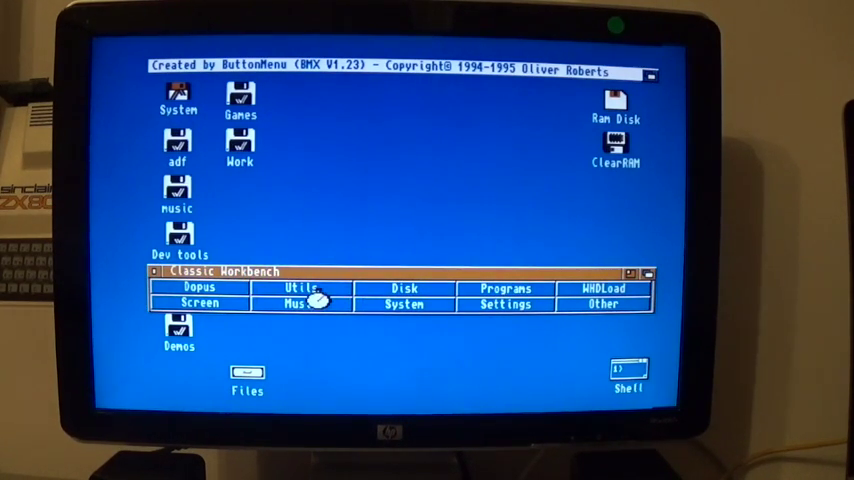
left_click(300, 288)
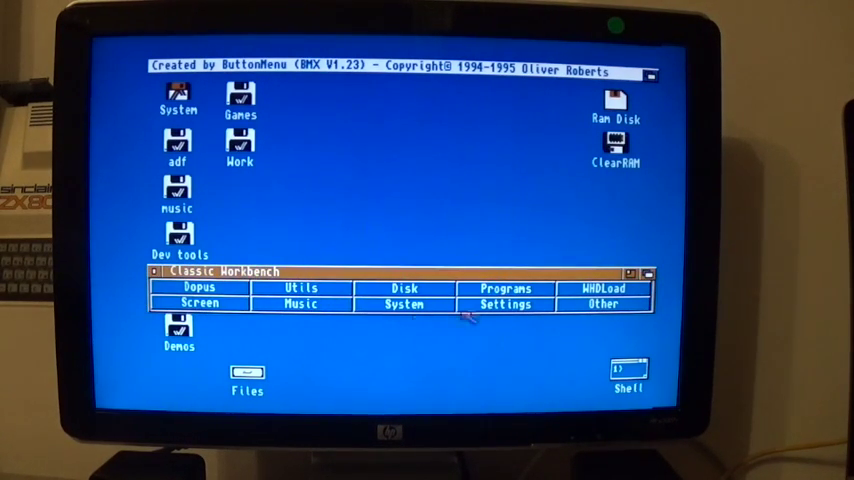
mouse_move(490, 303)
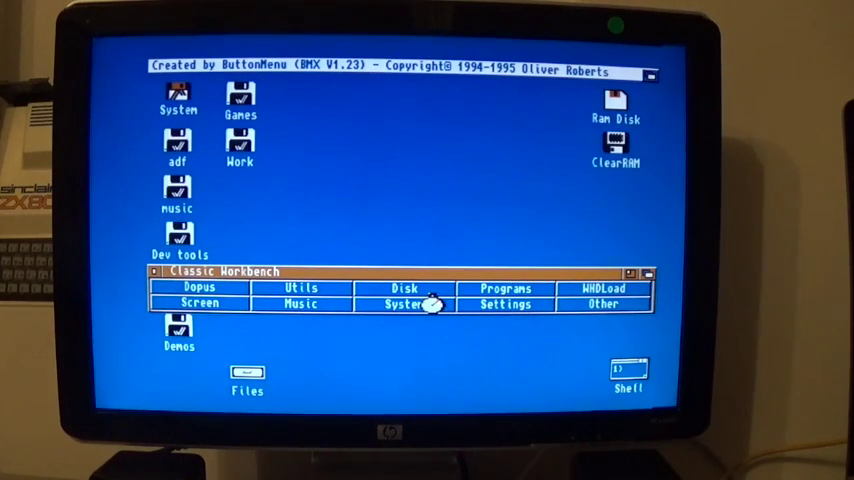
left_click(405, 288)
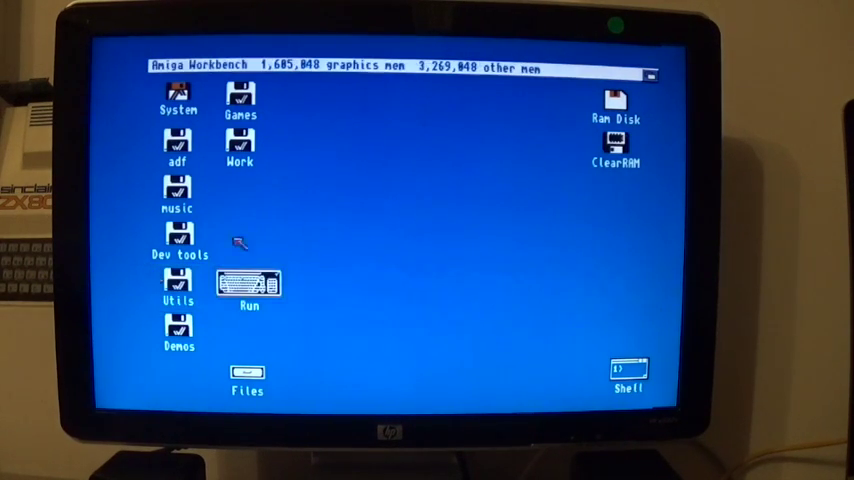
Launch SysInfo and run the SPEED benchmark reporting 4156 Dhrystones and 4.33 MIPS
double_click(239, 150)
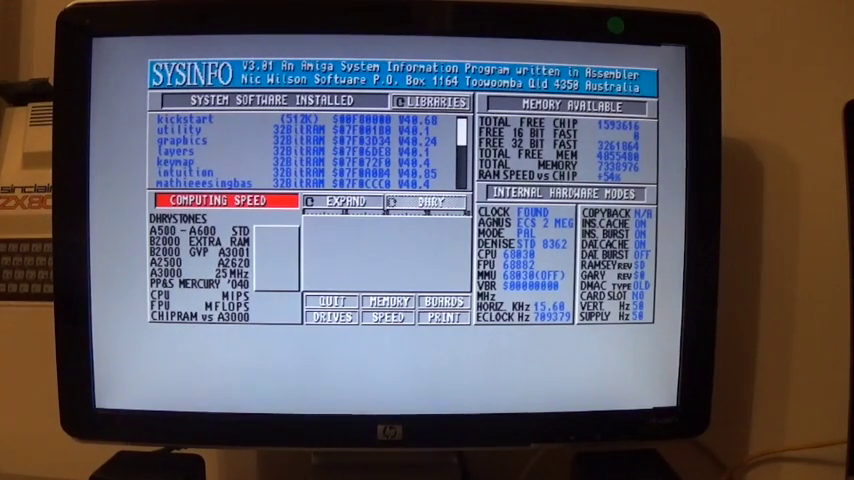
left_click(385, 318)
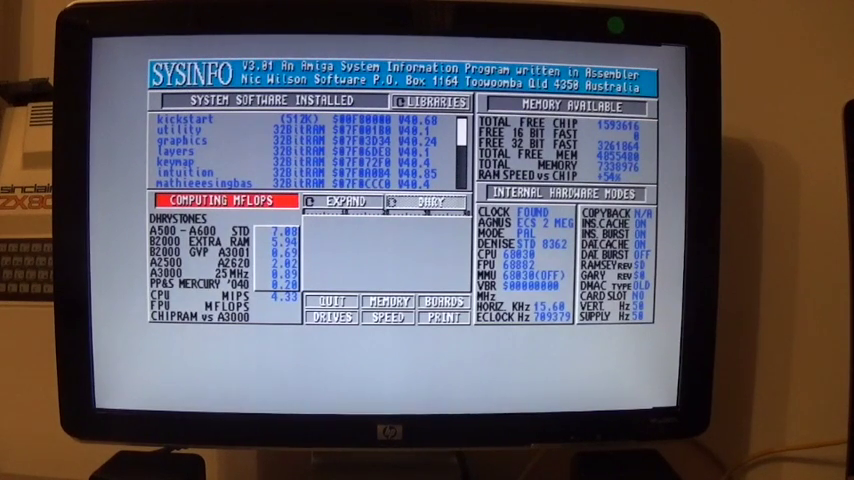
left_click(386, 318)
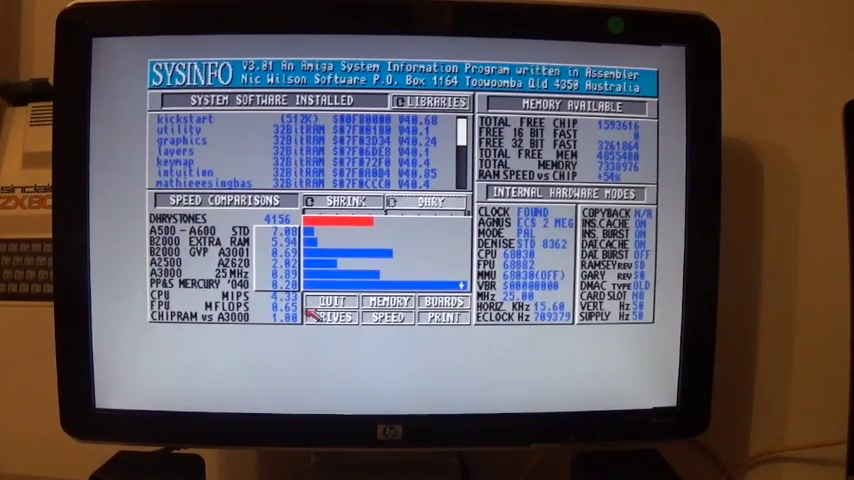
Run the drive speed test showing 541,993 bytes/sec, then leave the drives screen
left_click(331, 317)
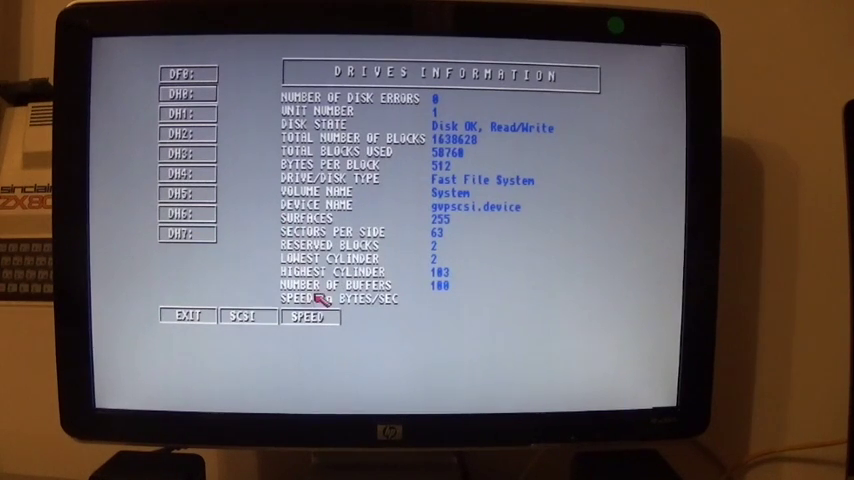
left_click(309, 316)
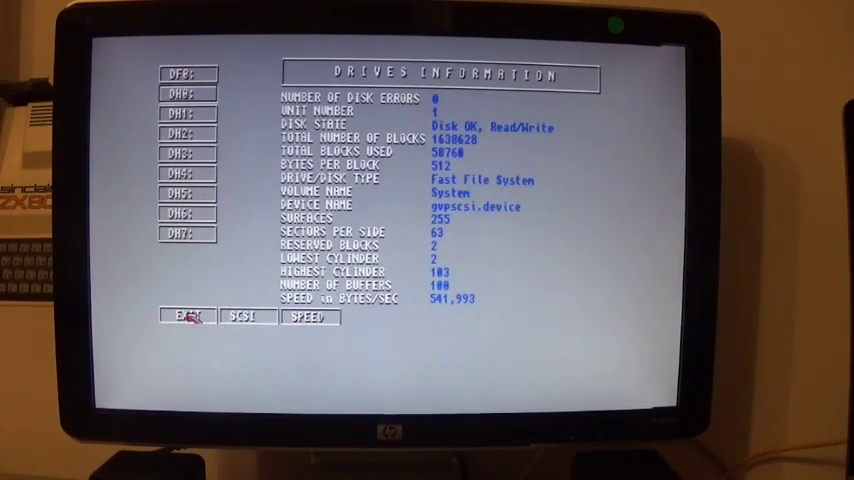
left_click(182, 317)
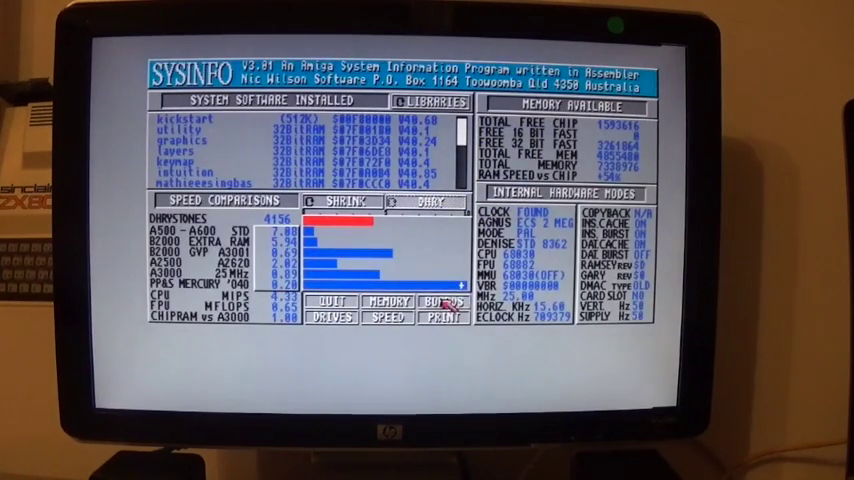
Review the autoconfig expansion boards list and quit SysInfo to the desktop
left_click(440, 302)
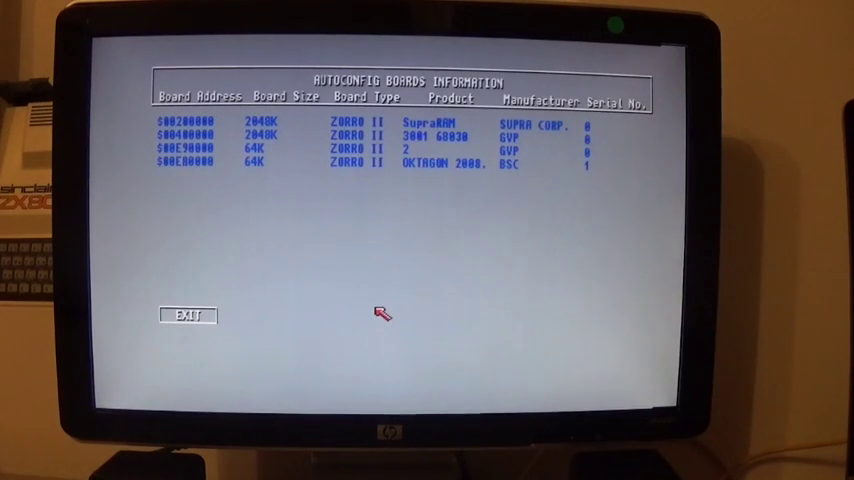
mouse_move(393, 163)
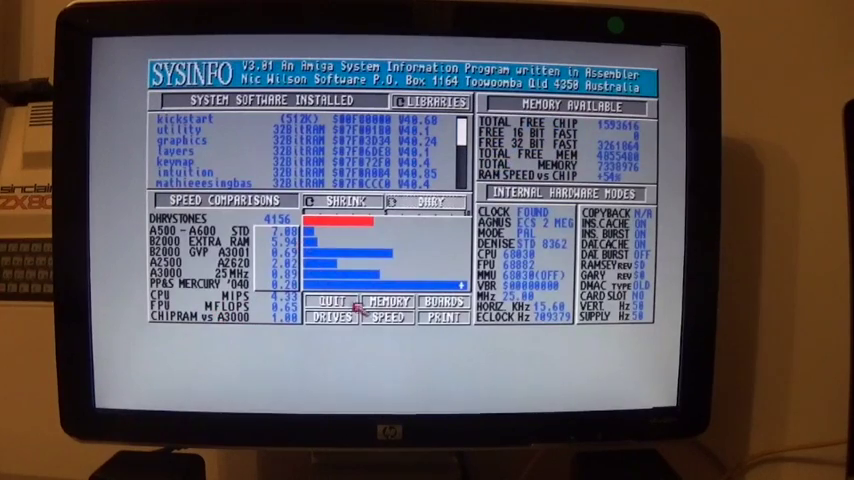
left_click(330, 301)
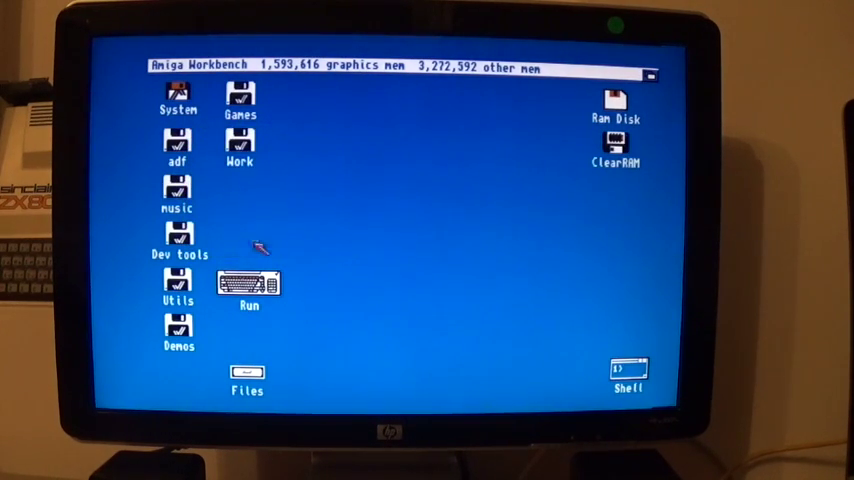
Browse into the Games disk's whdload agmes drawer toward the LeaderBoard game
double_click(240, 100)
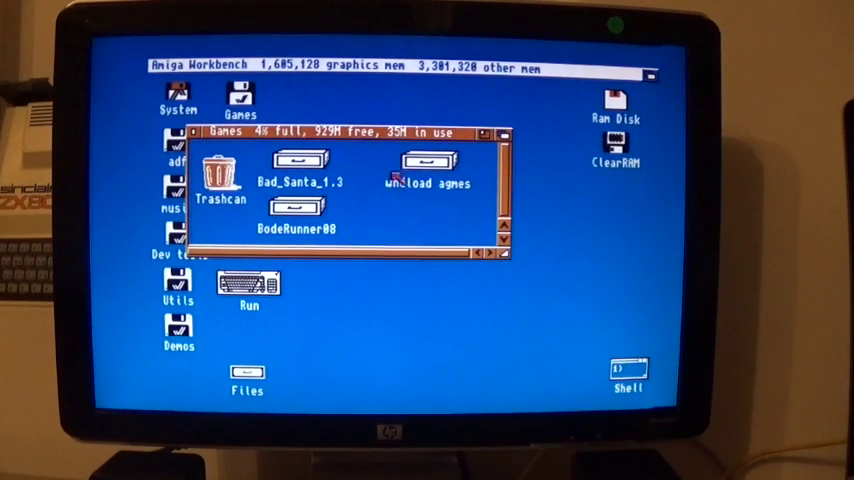
double_click(426, 165)
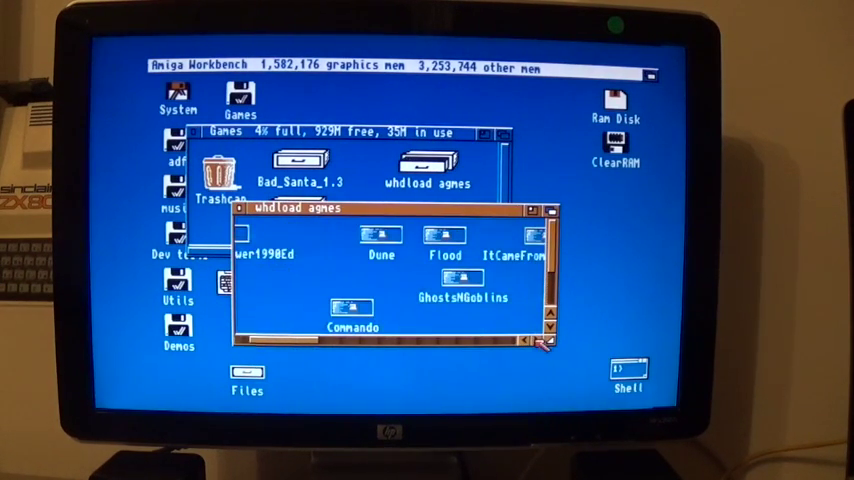
double_click(464, 290)
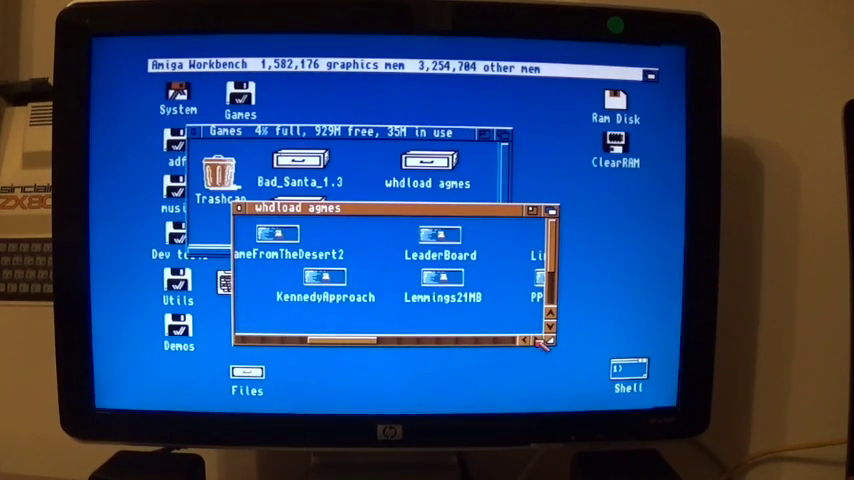
Launch the LeaderBoard golf game via WHDLoad
double_click(440, 245)
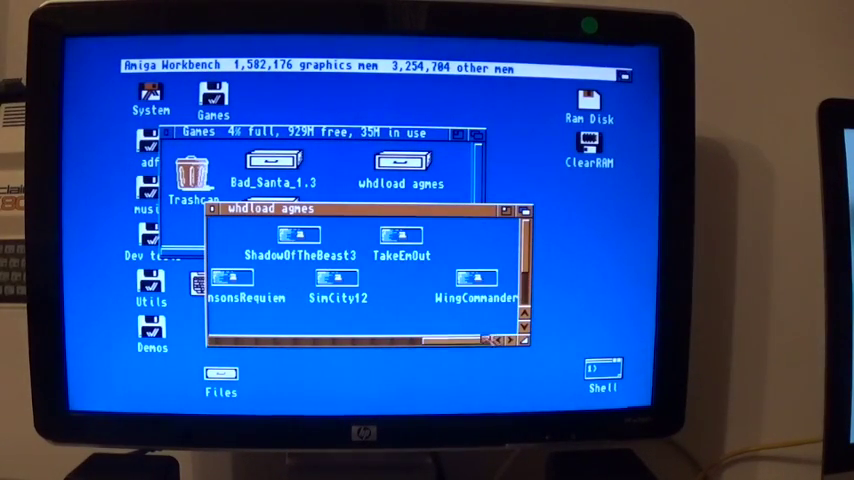
Launch Take 'Em Out from its TakeEmOut drawer via WHDLoad
double_click(401, 240)
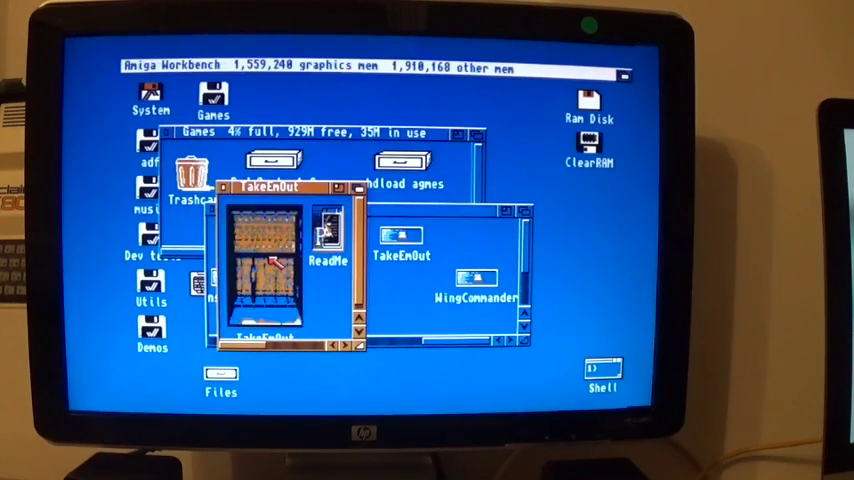
double_click(269, 262)
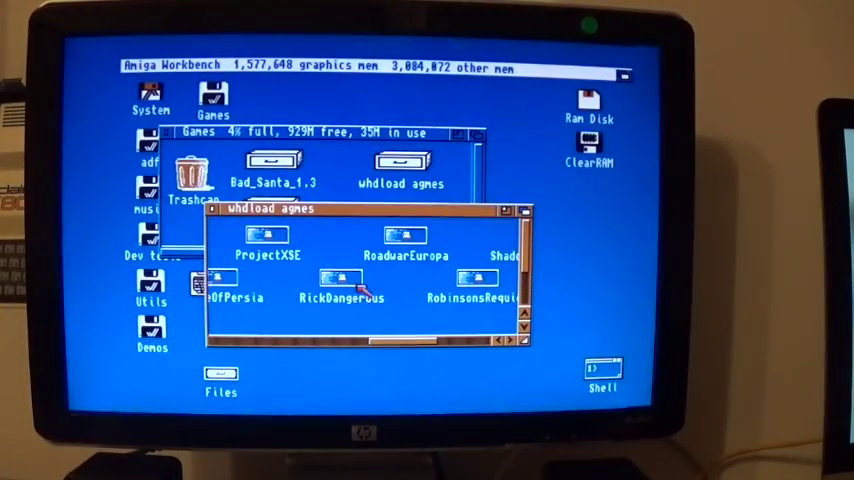
Launch Robinson's Requiem from the whdload games drawer
double_click(466, 297)
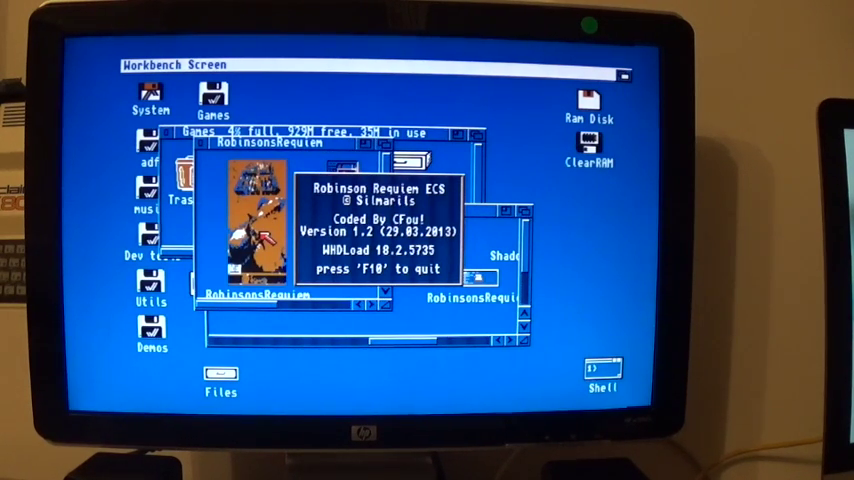
Dismiss the WHDLoad splash with F10 to reach the game's options screen
key("f10")
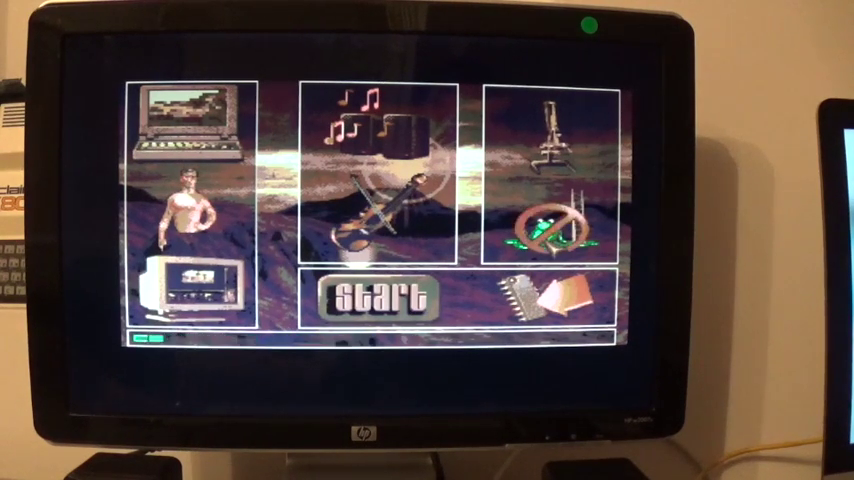
Start a new game and walk and turn around the island among the palm trees
left_click(548, 218)
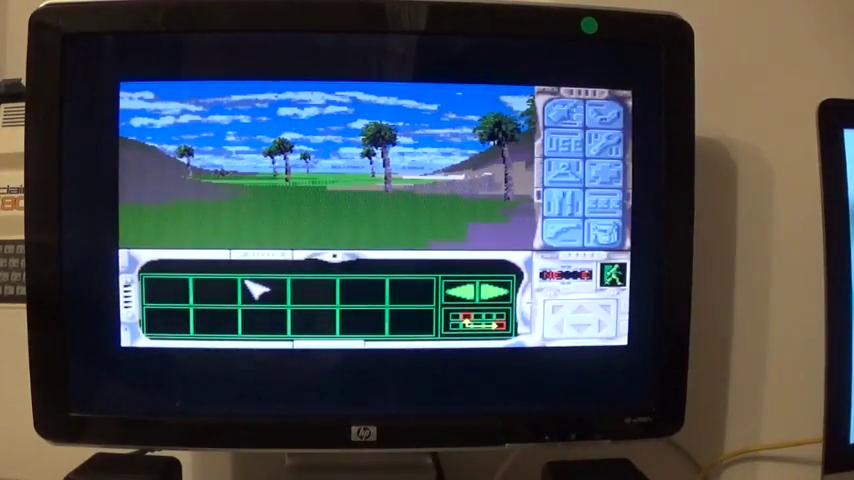
mouse_move(355, 240)
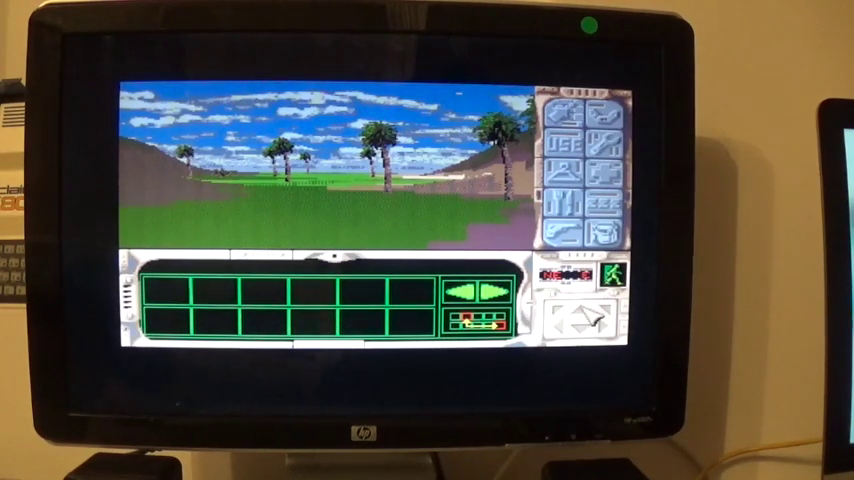
left_click(574, 313)
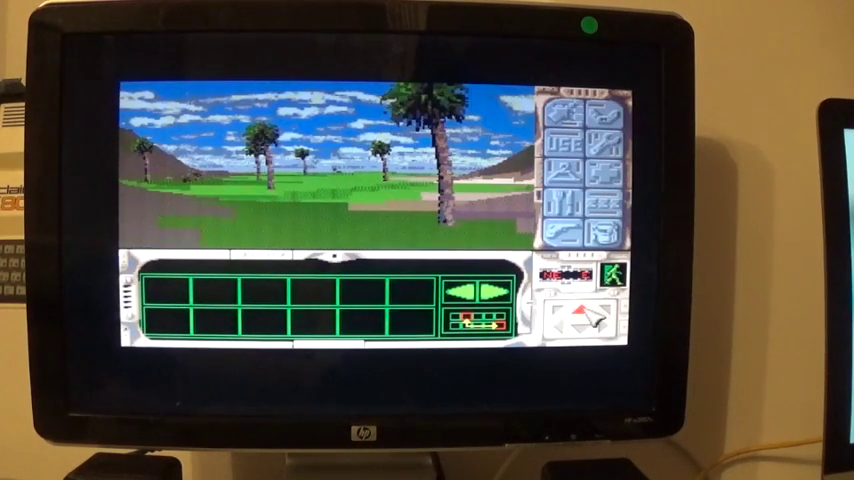
left_click(578, 310)
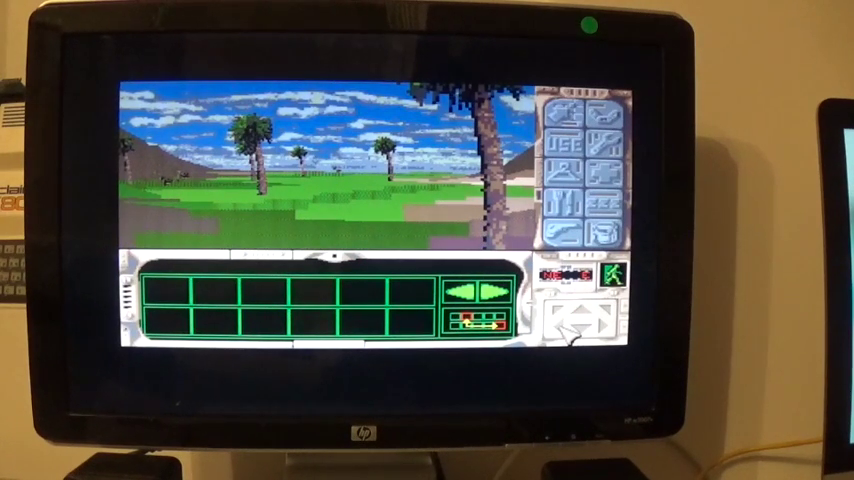
left_click(561, 338)
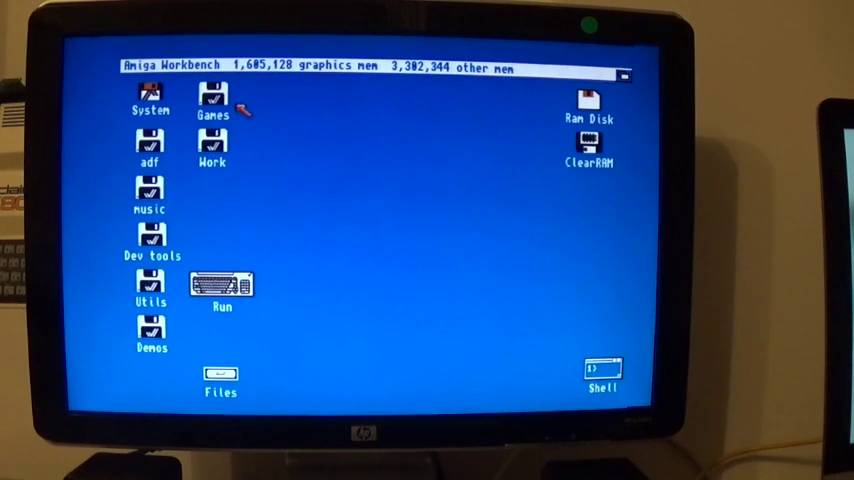
mouse_move(290, 145)
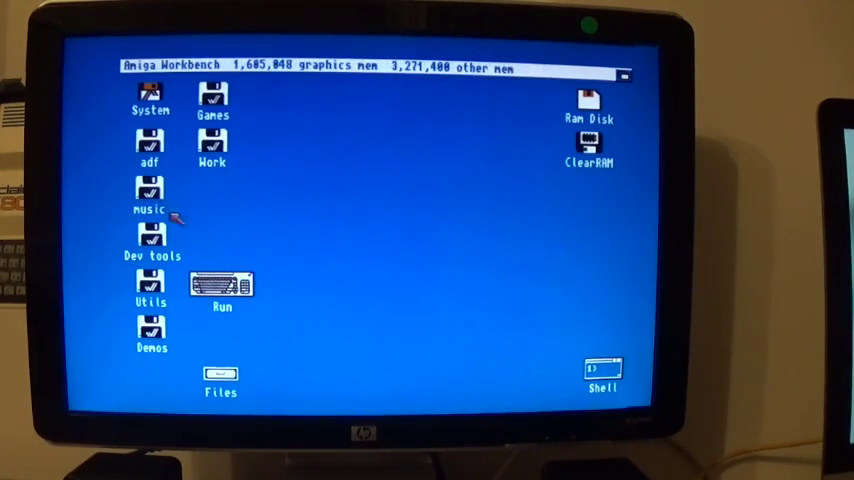
Launch SysInfo from its drawer inside the Work disk's Programs so its system information screen appears
double_click(150, 95)
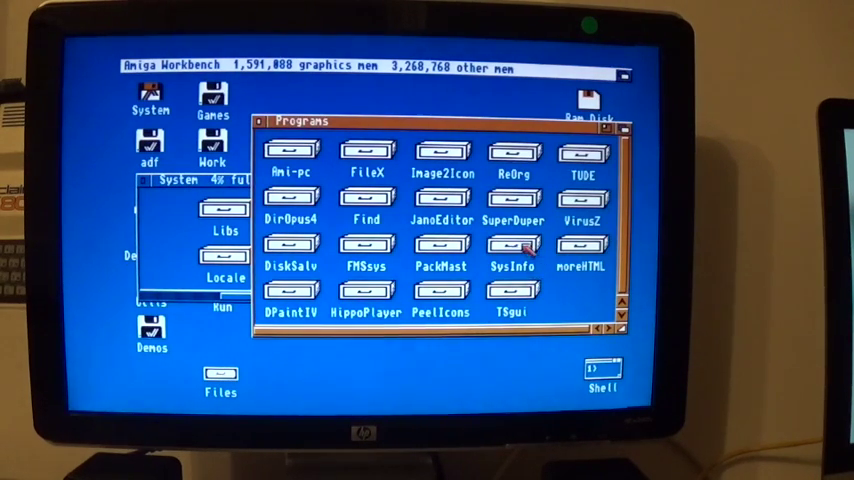
double_click(512, 245)
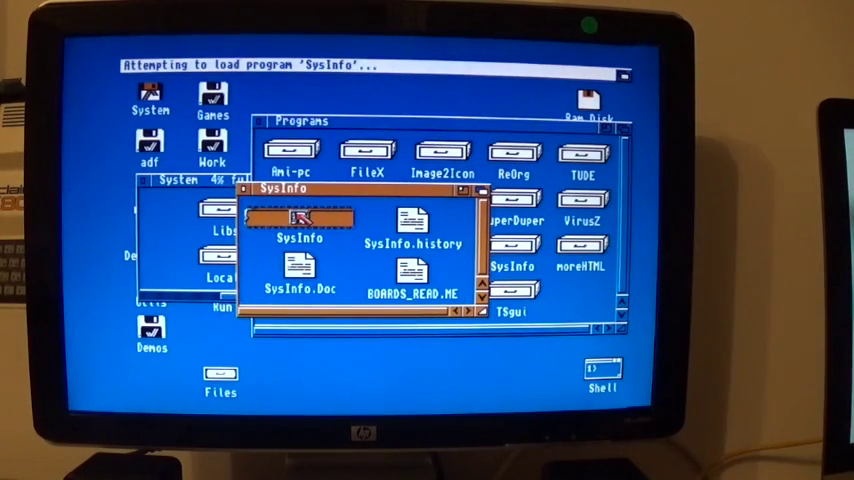
double_click(299, 225)
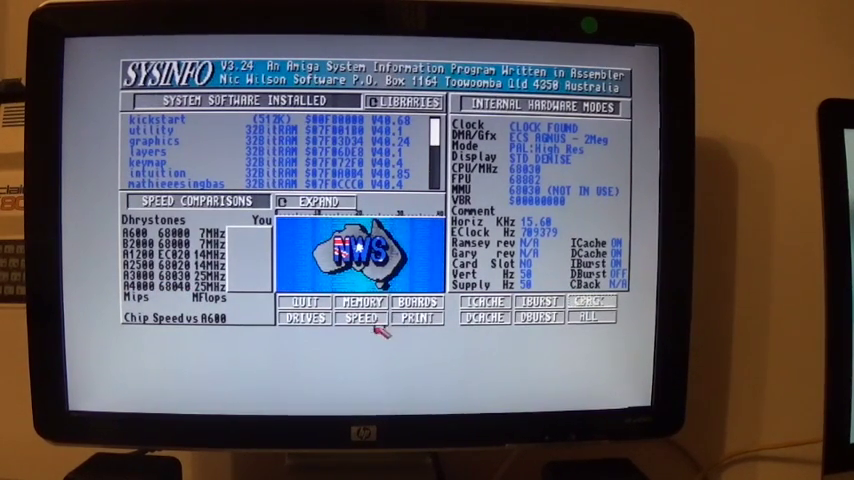
Run the SPEED benchmark (4139 Dhrystones, 4.32 MIPS) against other Amiga models, then quit SysInfo
left_click(359, 319)
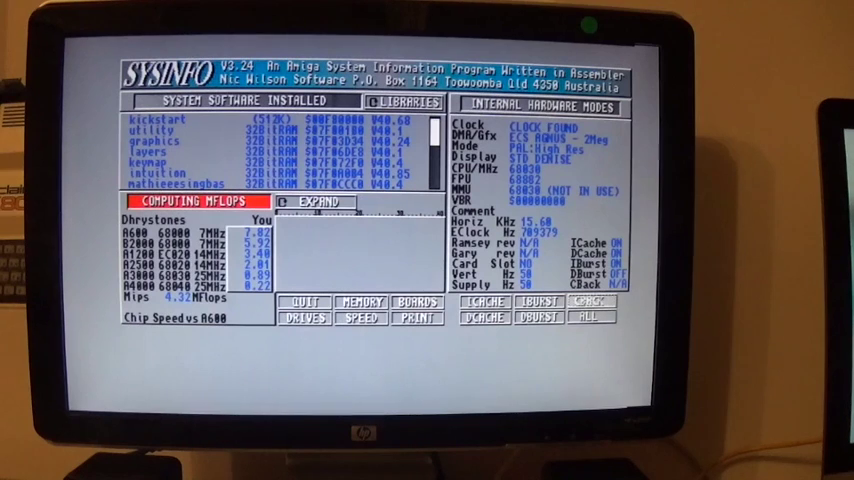
left_click(361, 320)
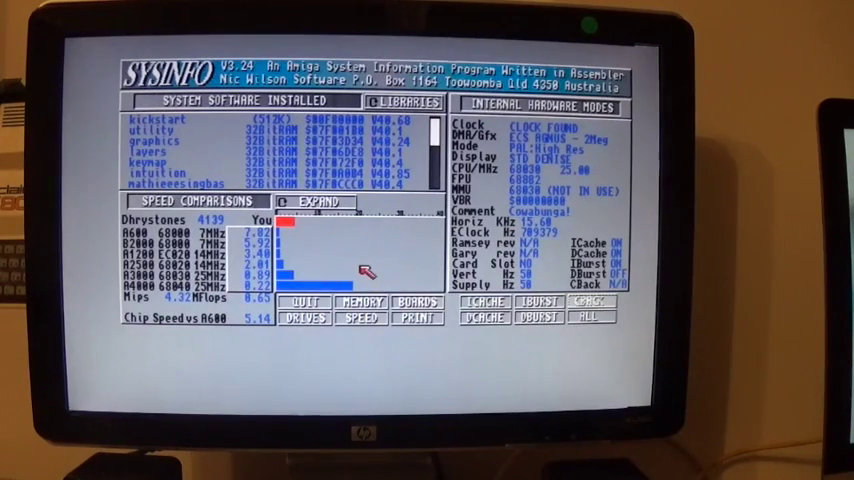
mouse_move(465, 190)
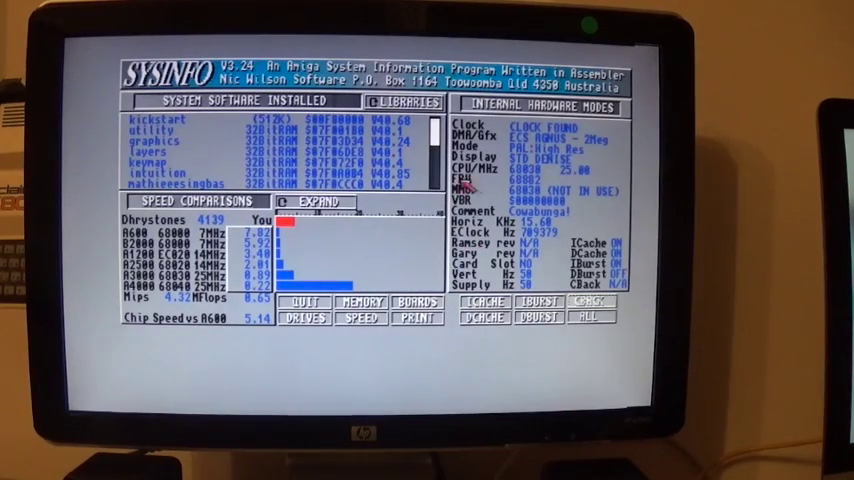
left_click(303, 302)
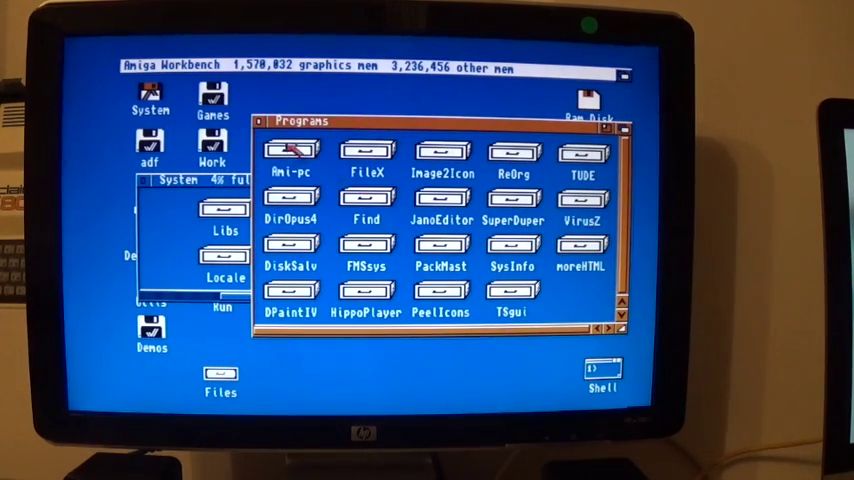
Start Deluxe Paint IV from the DPaintIV drawer and accept the Ownership Information requester to reach a blank canvas
double_click(290, 150)
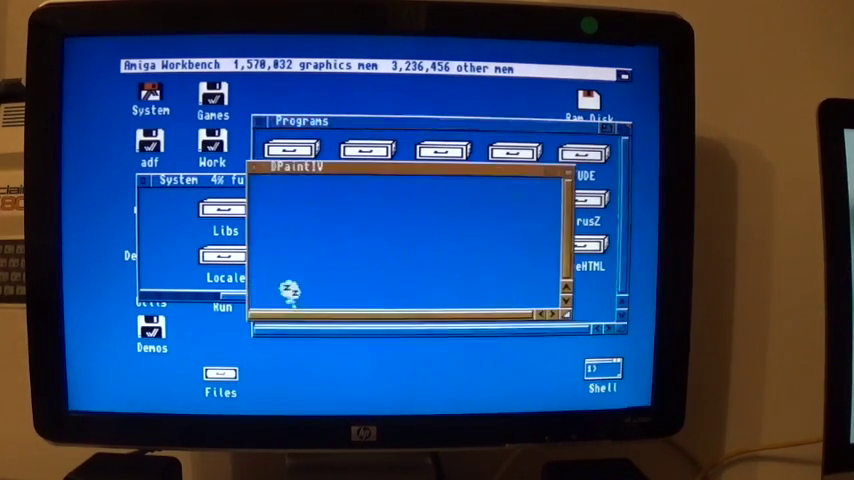
double_click(281, 207)
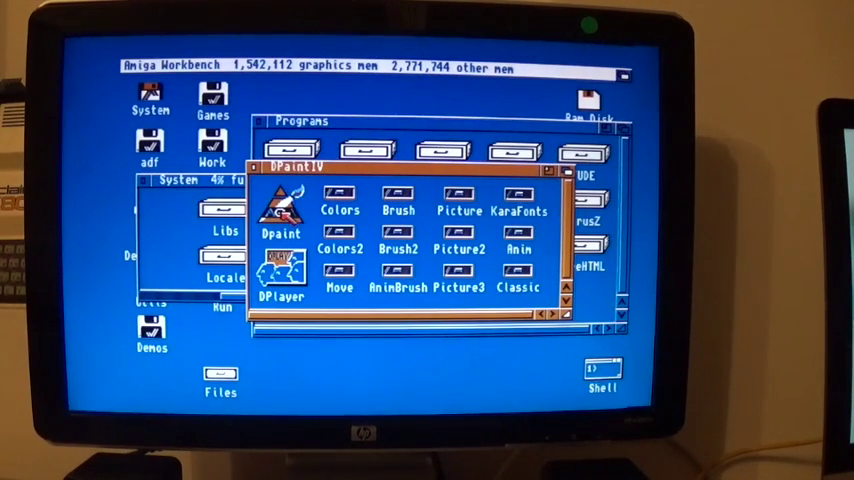
double_click(281, 210)
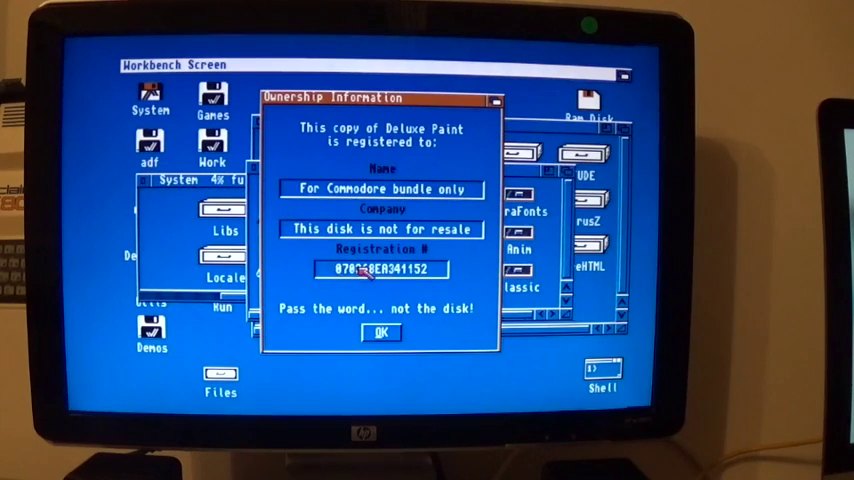
left_click(382, 332)
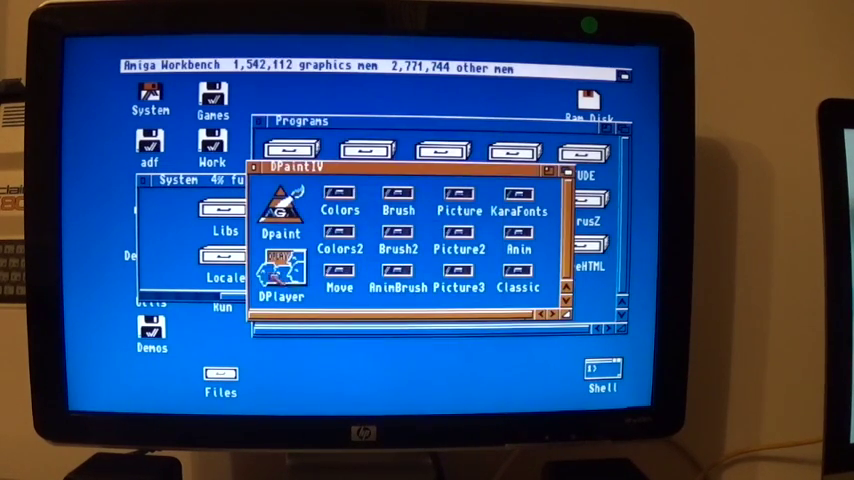
double_click(281, 210)
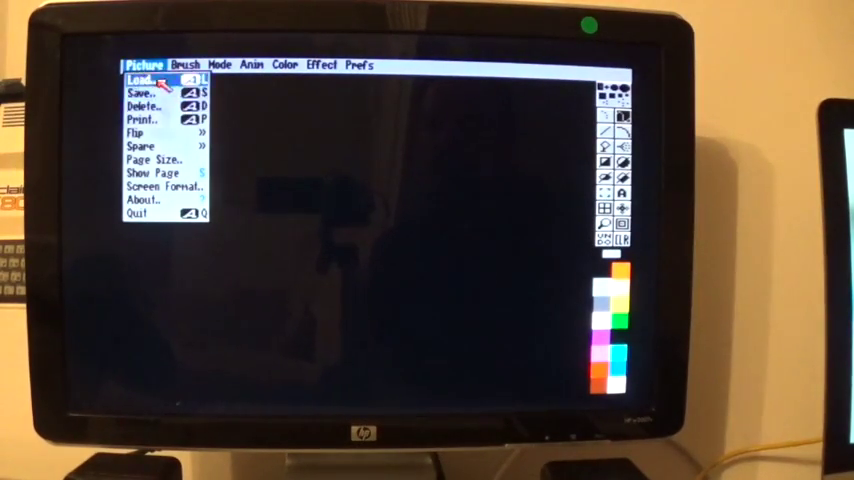
Load the dinosaur volcano and NewTut sample pictures via Picture > Load, accepting the screen format and HAM changes
left_click(140, 79)
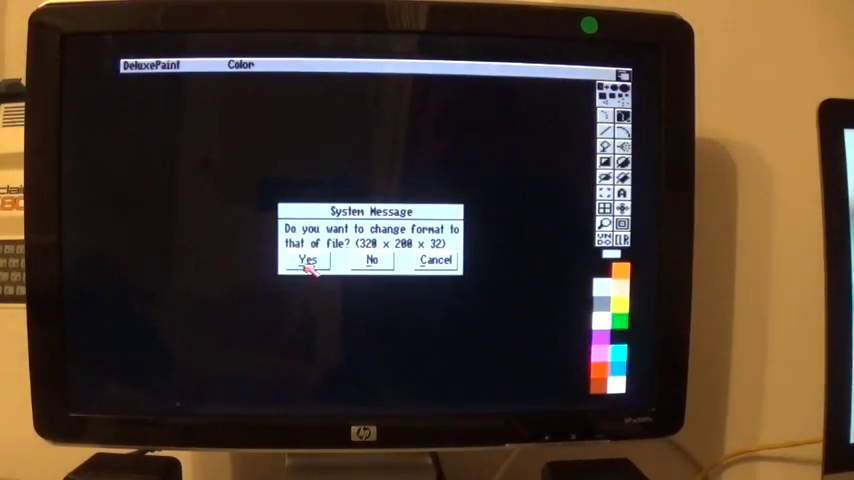
left_click(306, 261)
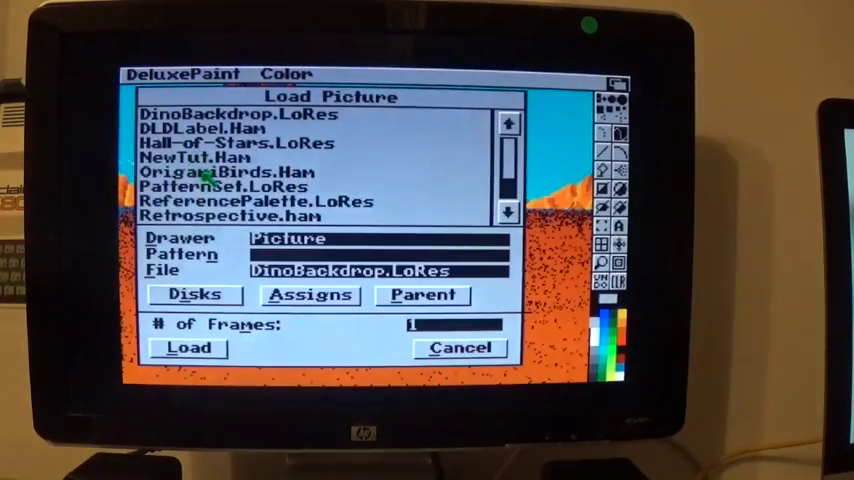
left_click(188, 347)
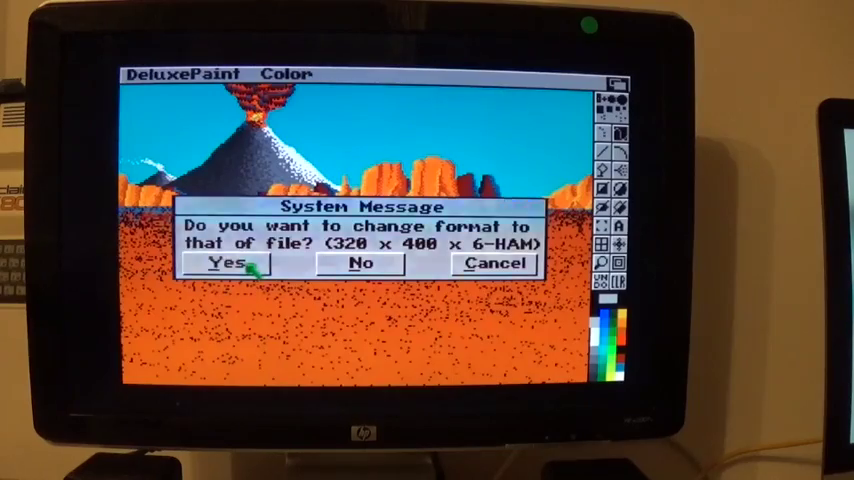
left_click(229, 263)
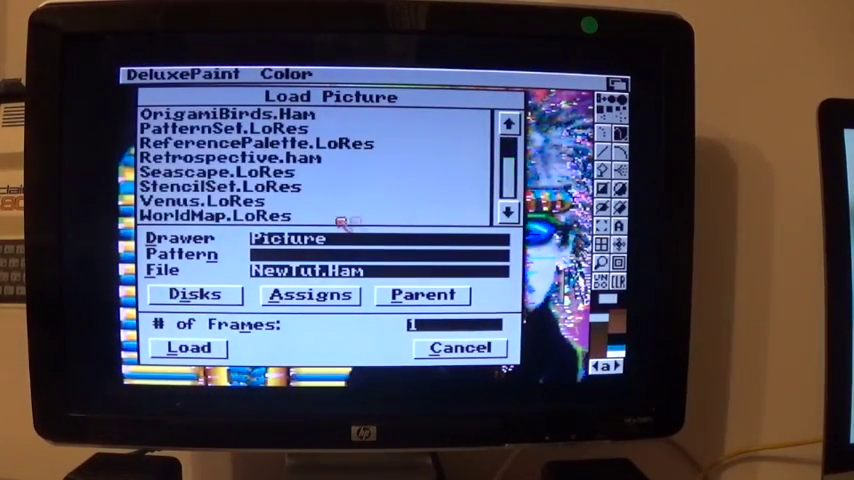
Load the world map sample picture, then quit Deluxe Paint IV back to Workbench
left_click(187, 347)
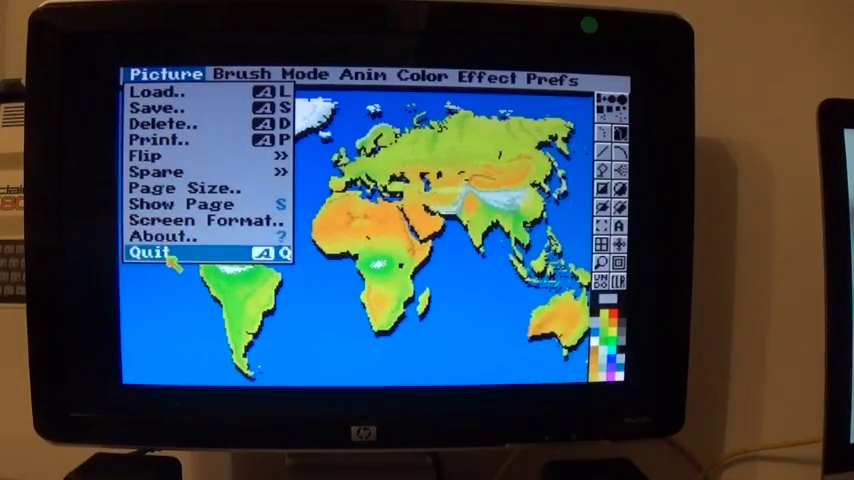
left_click(148, 251)
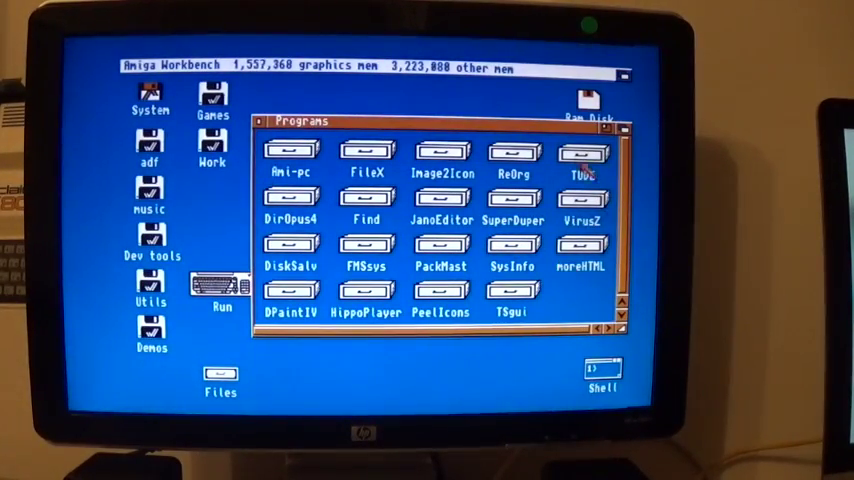
Open the TUDE drawer and view its Tude.Doc documentation in MultiView
double_click(584, 160)
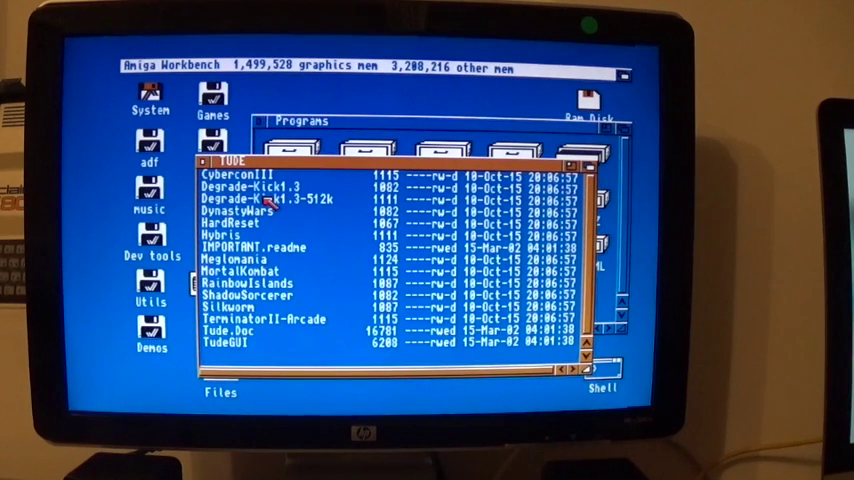
mouse_move(248, 335)
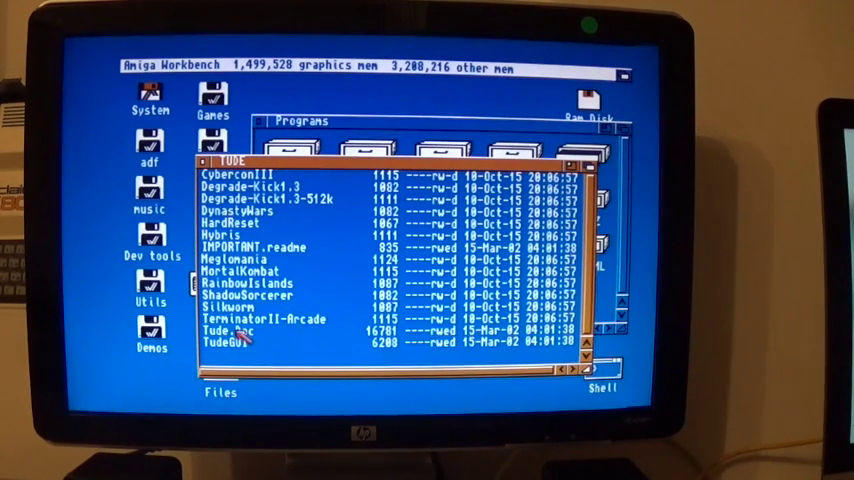
left_click(250, 331)
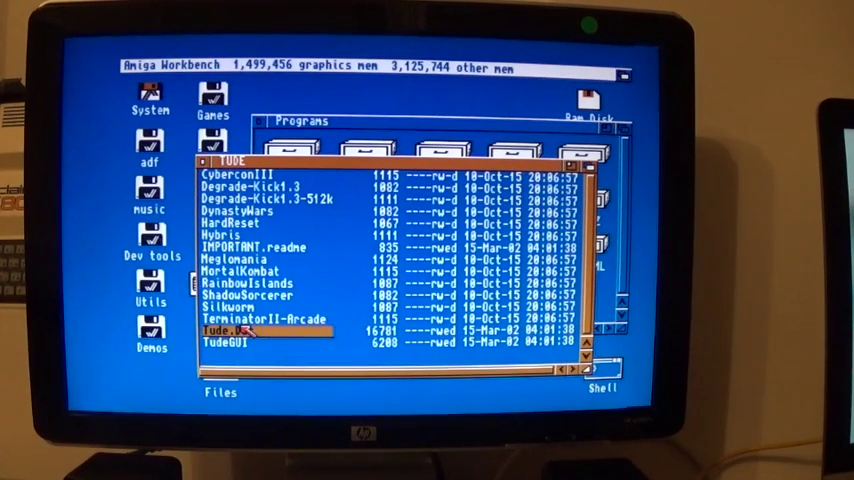
double_click(255, 330)
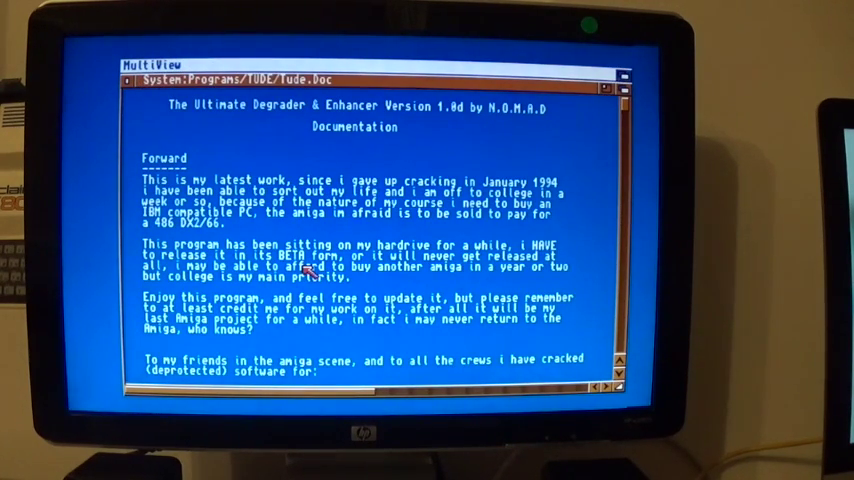
mouse_move(130, 110)
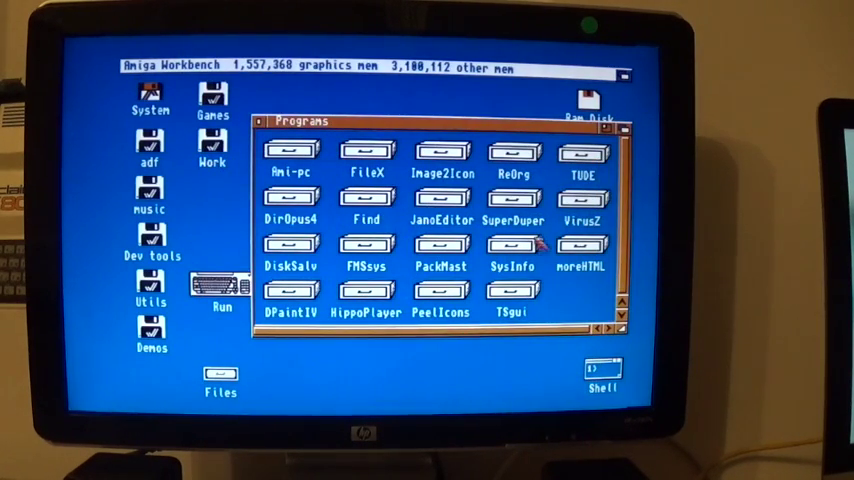
Close the Programs window so only the disk and tool icons remain on the desktop
left_click(367, 155)
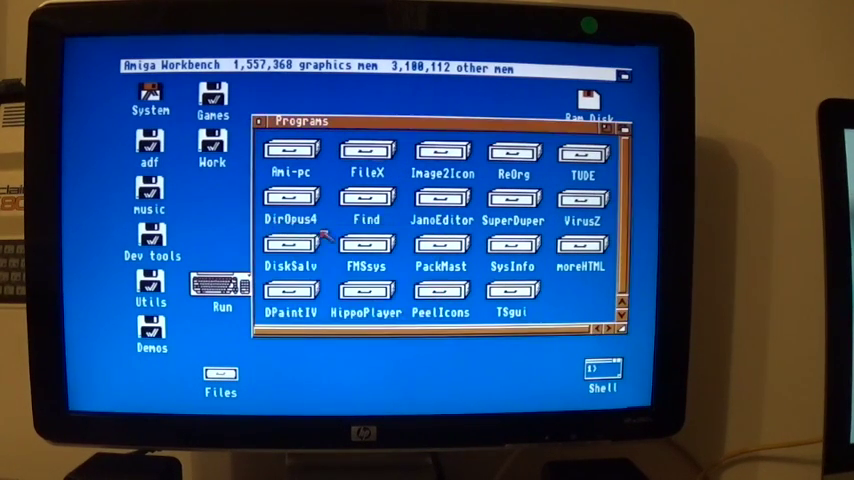
mouse_move(310, 305)
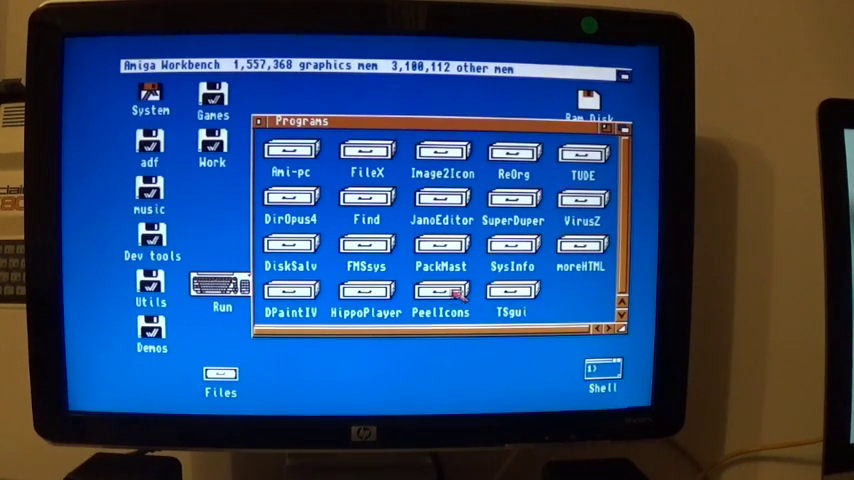
double_click(440, 300)
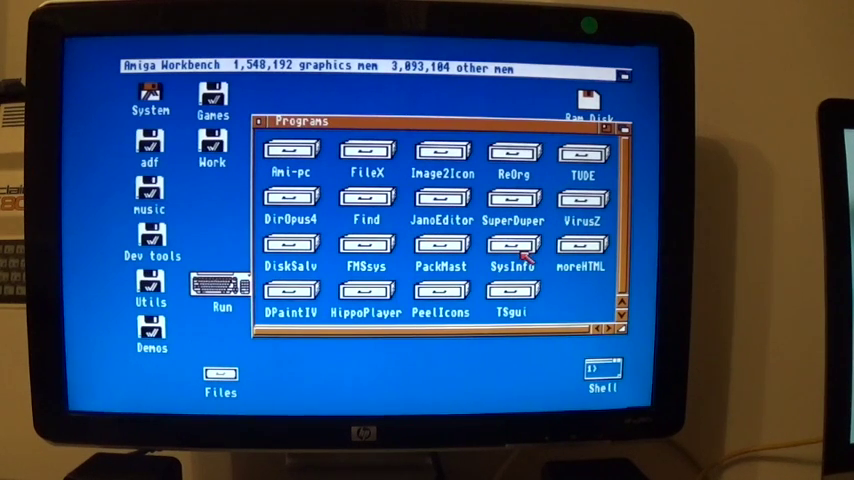
double_click(580, 247)
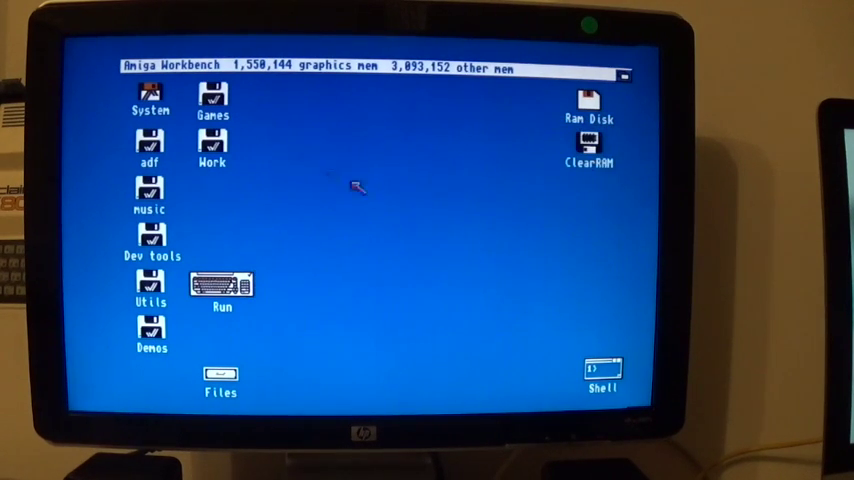
mouse_move(160, 280)
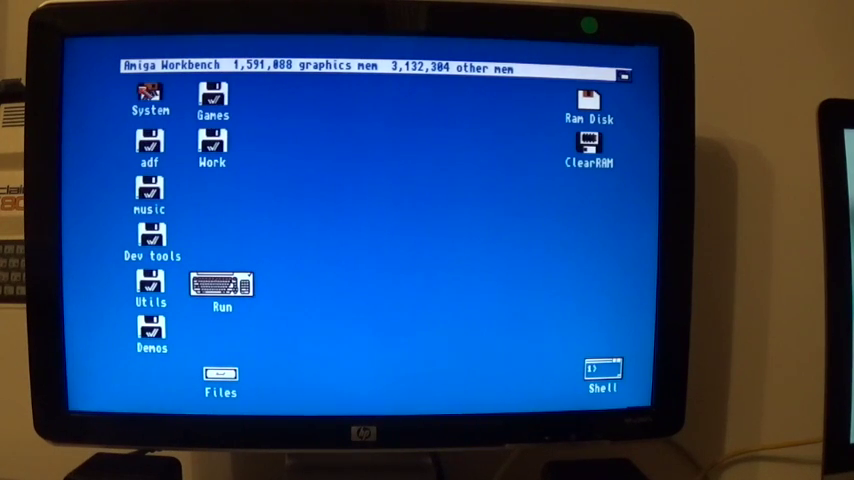
Open the System disk's Utilities drawer and select the Say speech program
double_click(149, 95)
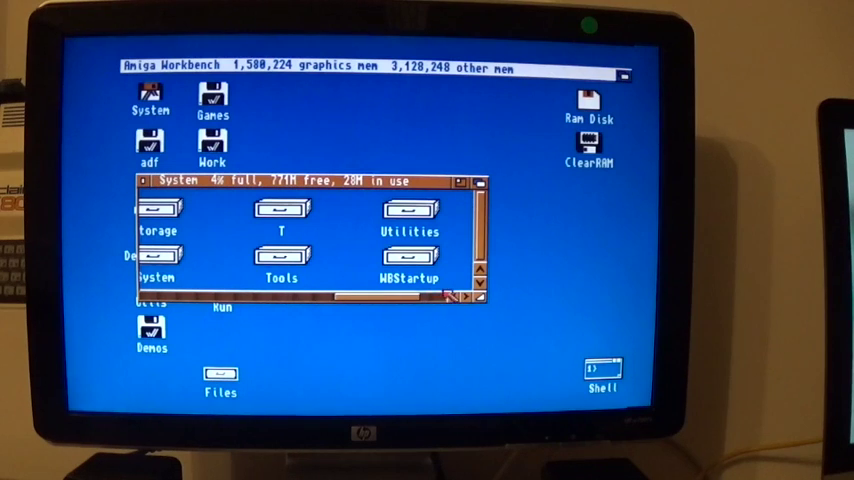
double_click(410, 210)
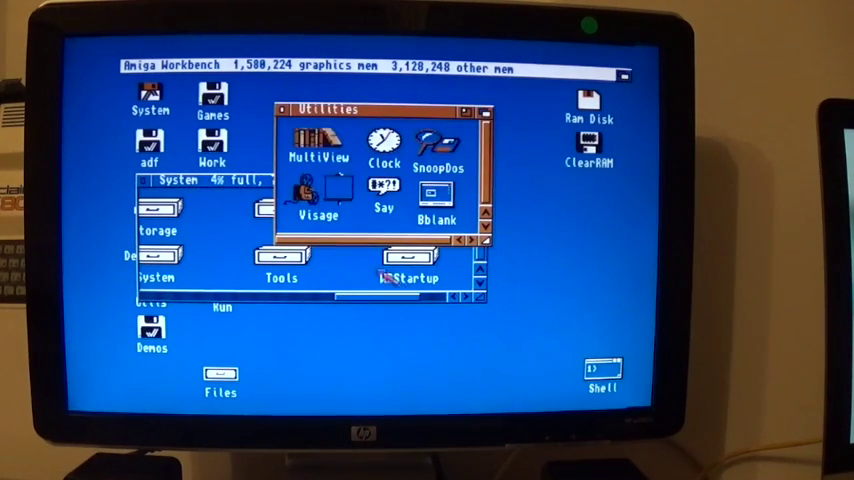
left_click(410, 258)
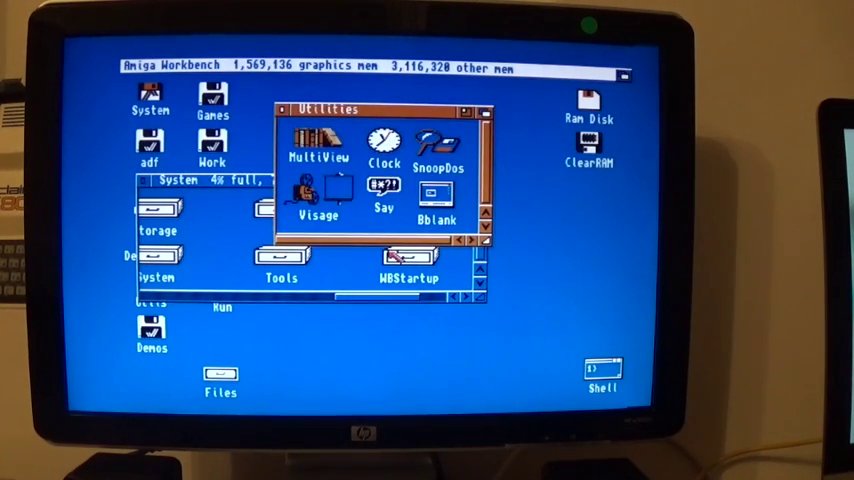
Have Say speak 'hello i am an amiga three thousand from commodore and', then close the speech demo
double_click(384, 200)
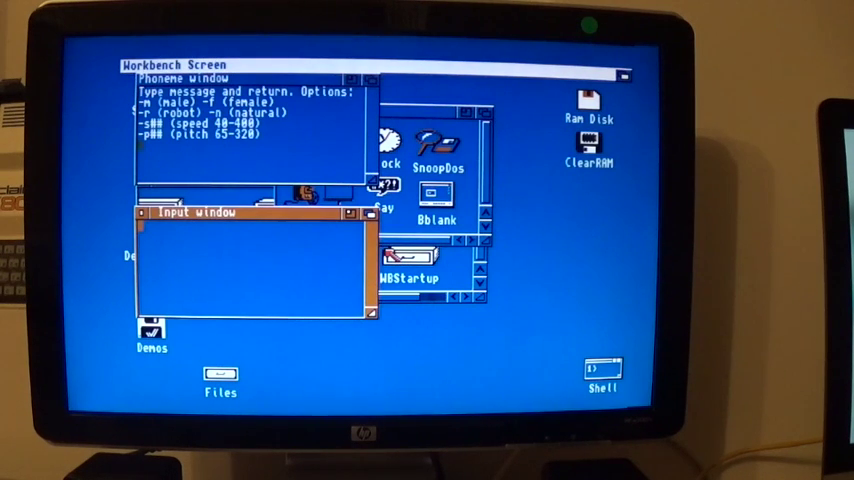
type("hello")
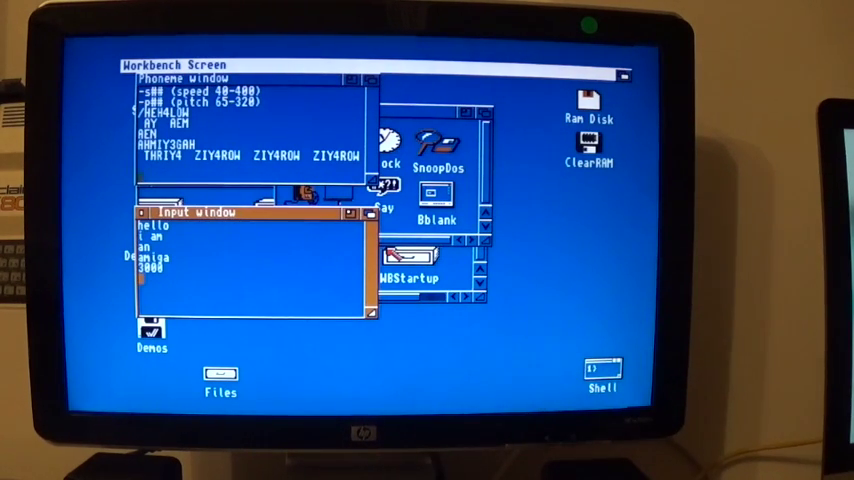
type("three")
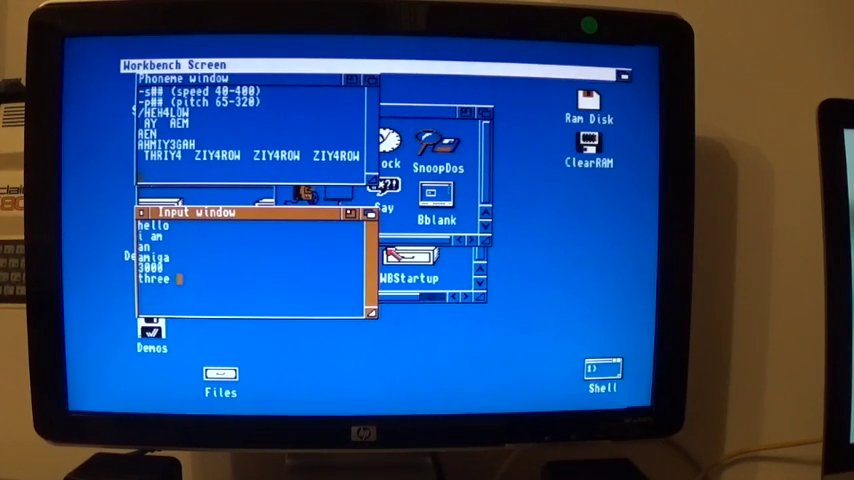
type("thousand")
type("hello")
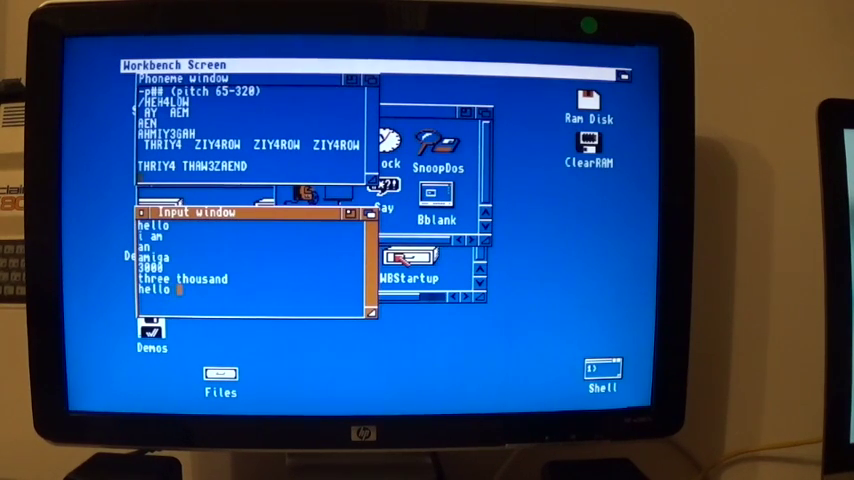
type("iam")
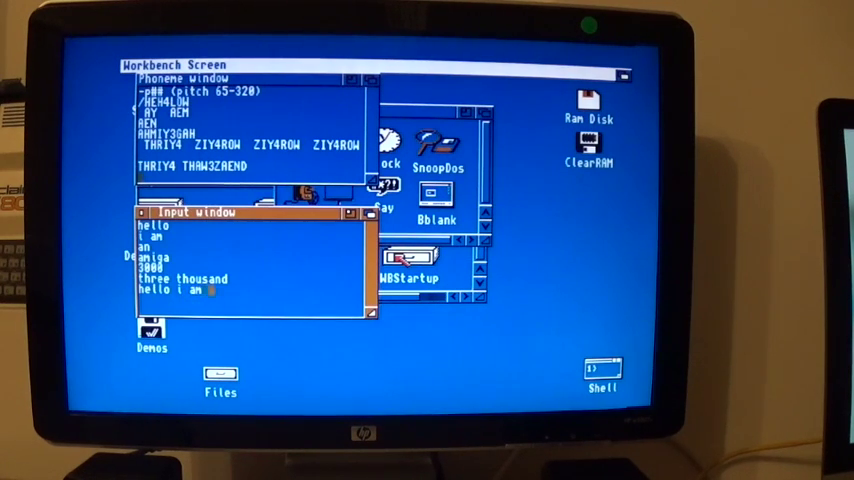
type("an")
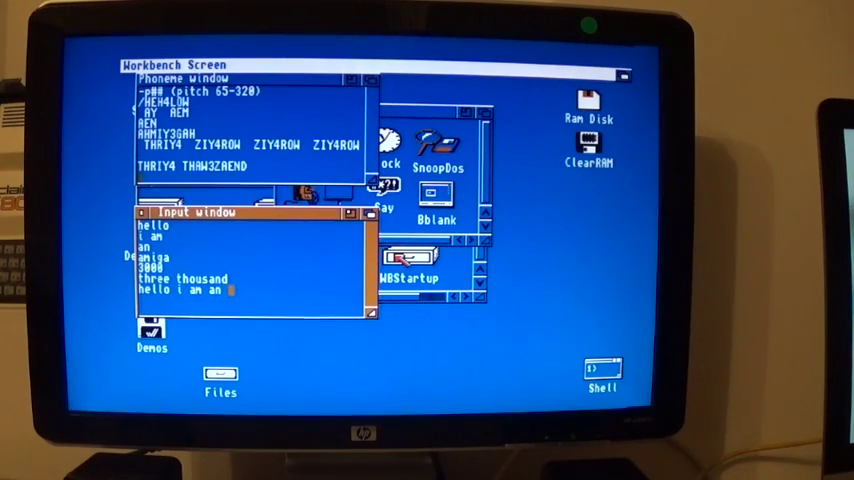
type("amiga")
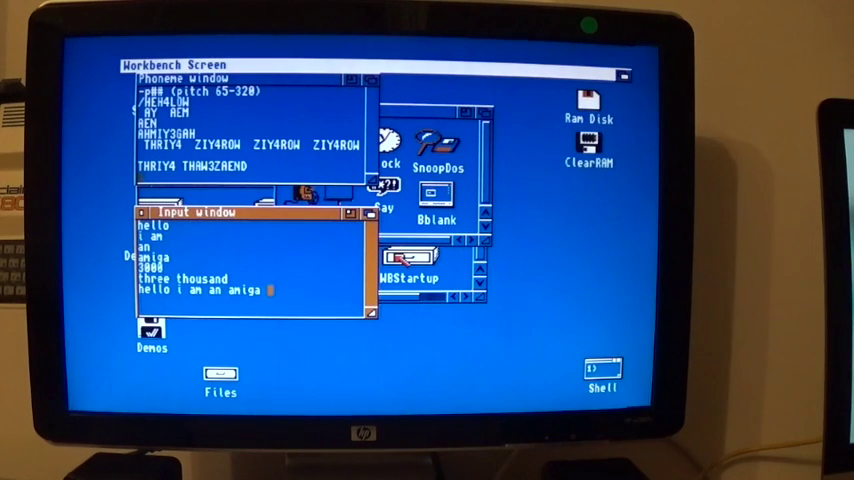
type("three th")
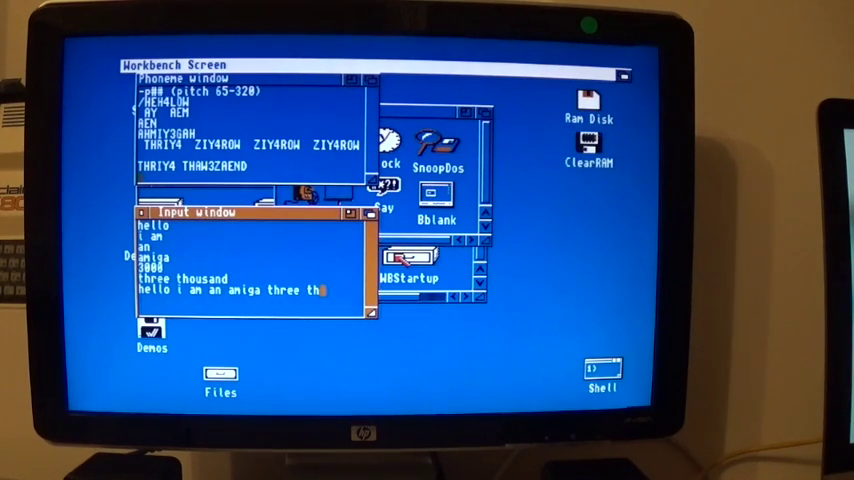
type("usand")
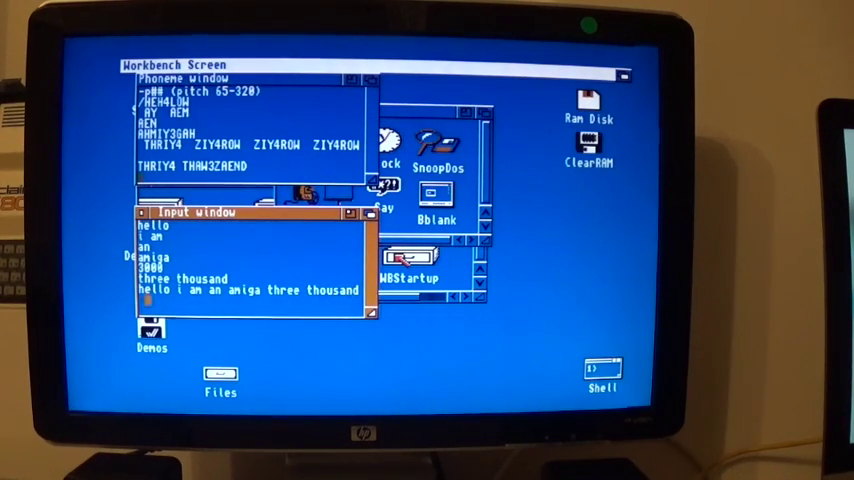
type("from com")
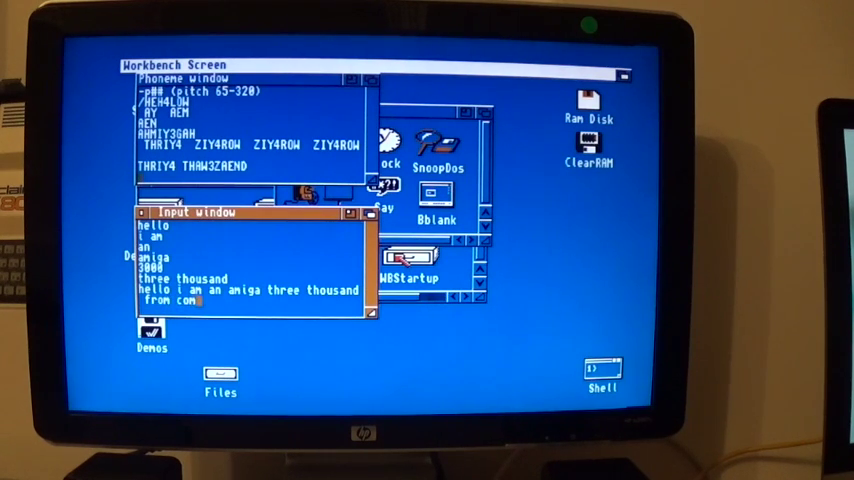
type("modorde")
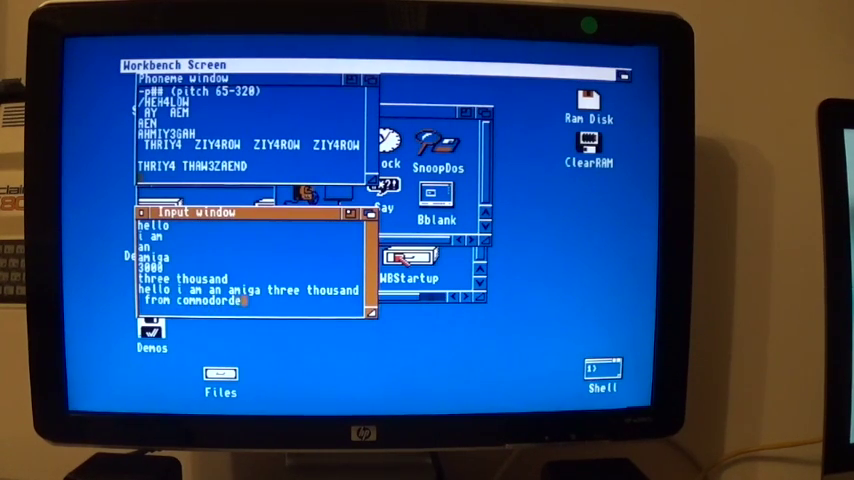
type("and")
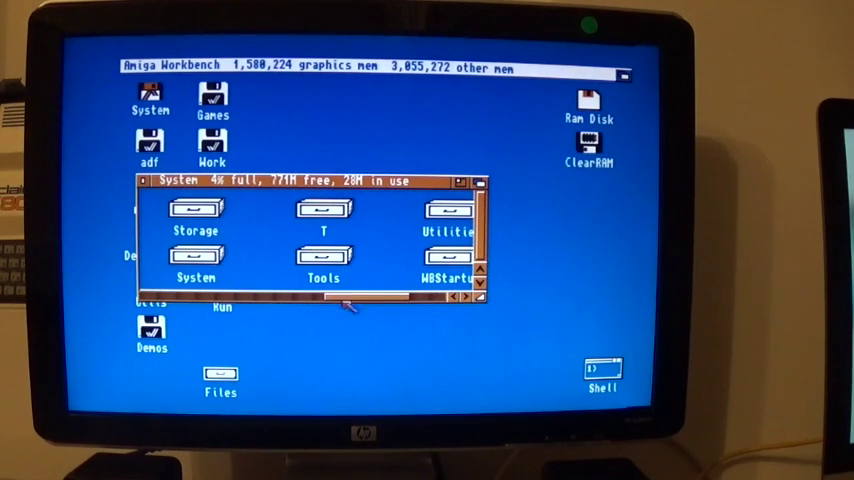
Run ShowConfig from the Tools drawer to view the 68030, chipset, Kickstart and RAM boards, then close all windows
double_click(323, 255)
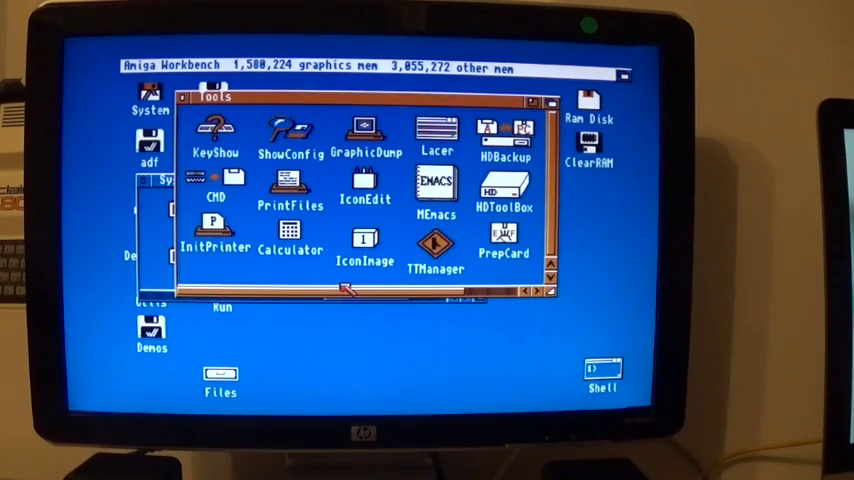
double_click(289, 135)
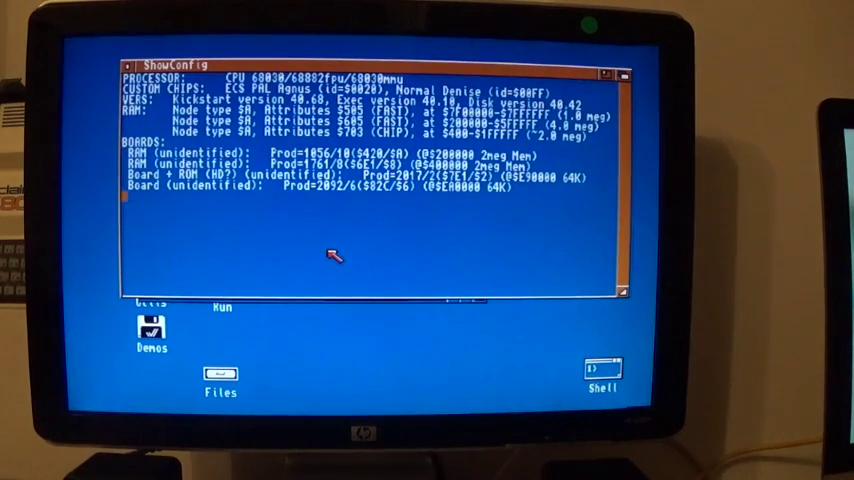
mouse_move(205, 228)
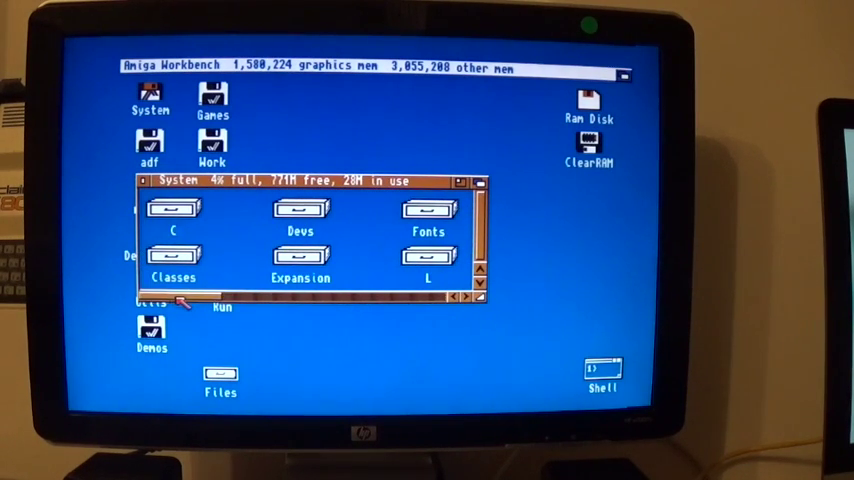
double_click(300, 255)
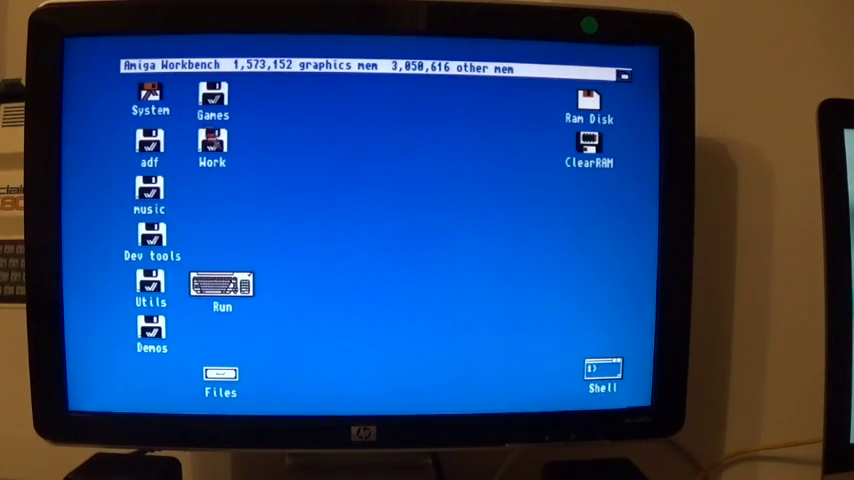
Open the Utils disk and start Packmaster 1.28 with its packer list showing
double_click(210, 140)
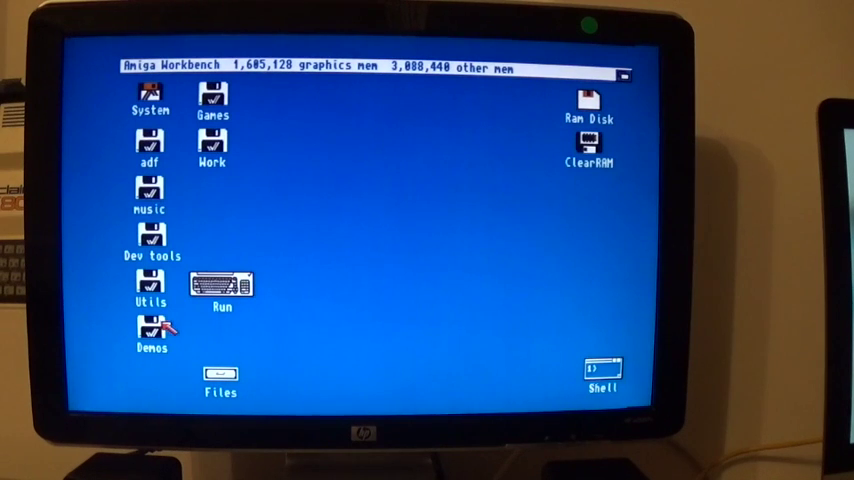
double_click(150, 290)
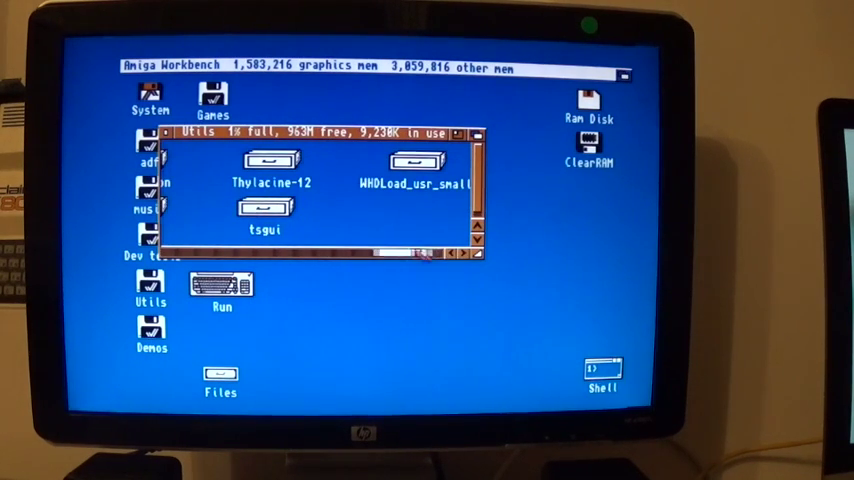
scroll("left", 3)
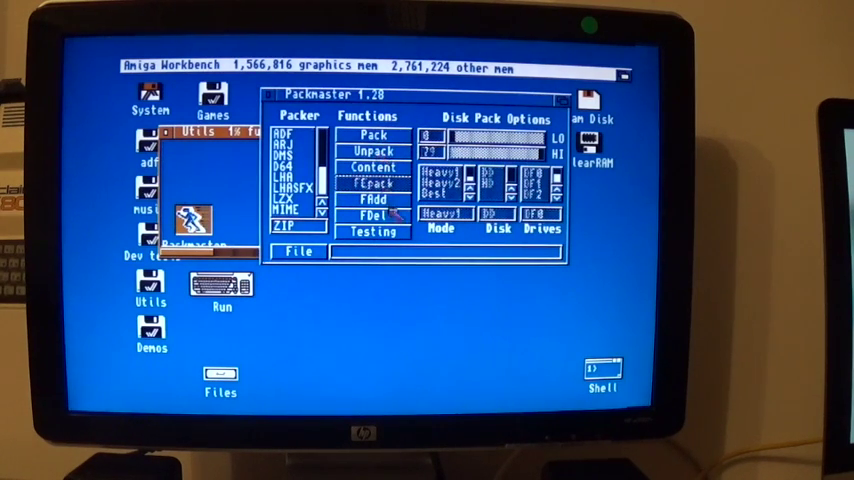
Unpack the adf:TandemCD-416.dms archive onto the floppy in DF0
left_click(371, 217)
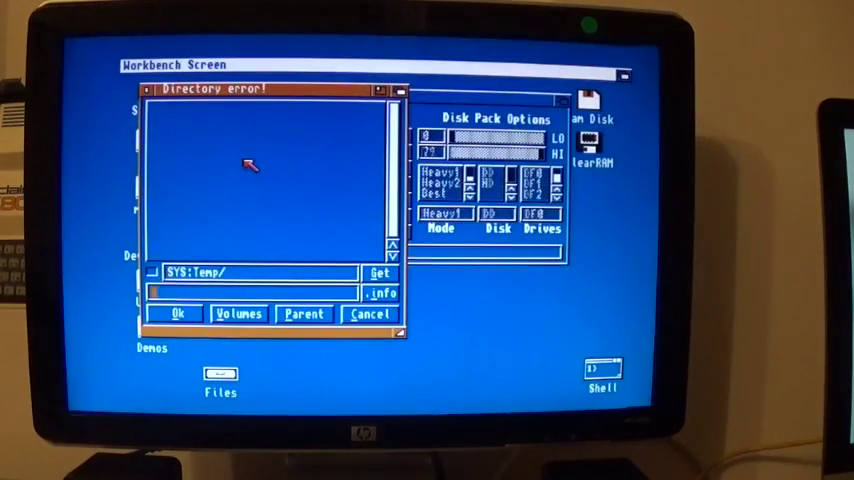
left_click(238, 314)
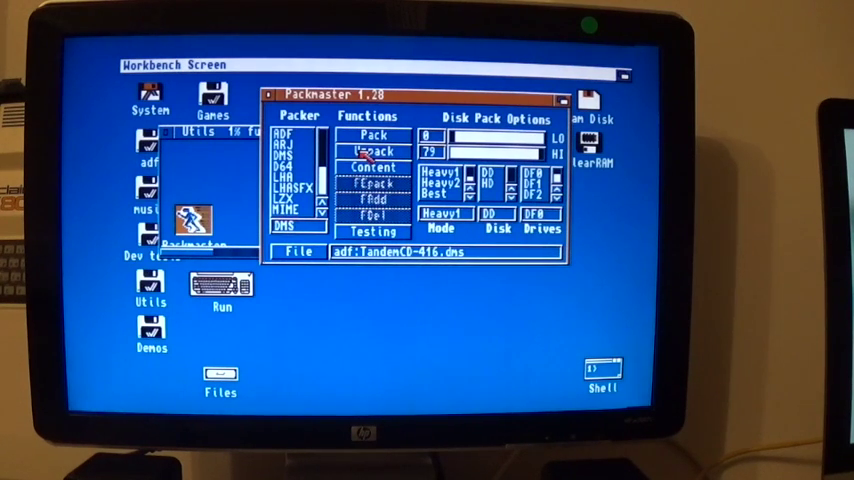
left_click(373, 150)
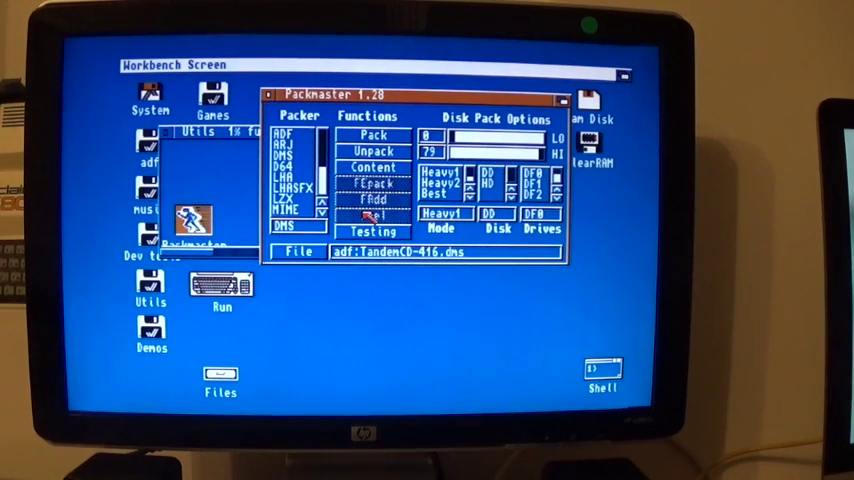
Quit Packmaster, confirming Yes at the Program Quit prompt
left_click(373, 230)
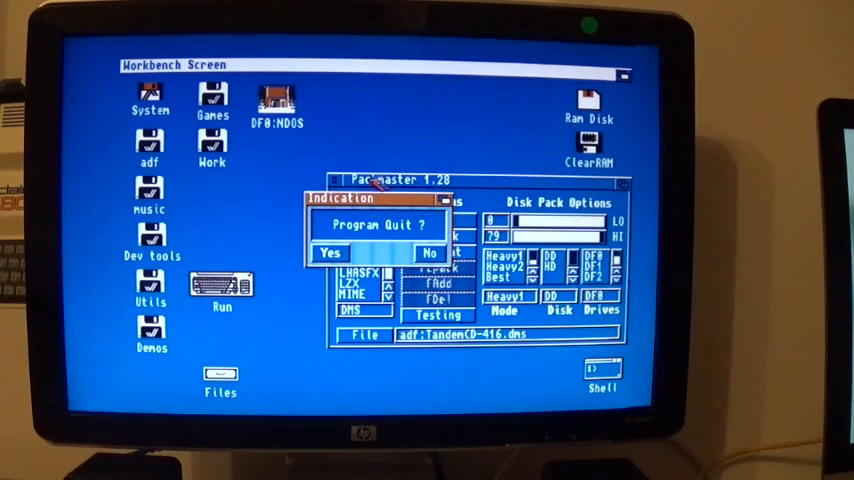
left_click(331, 251)
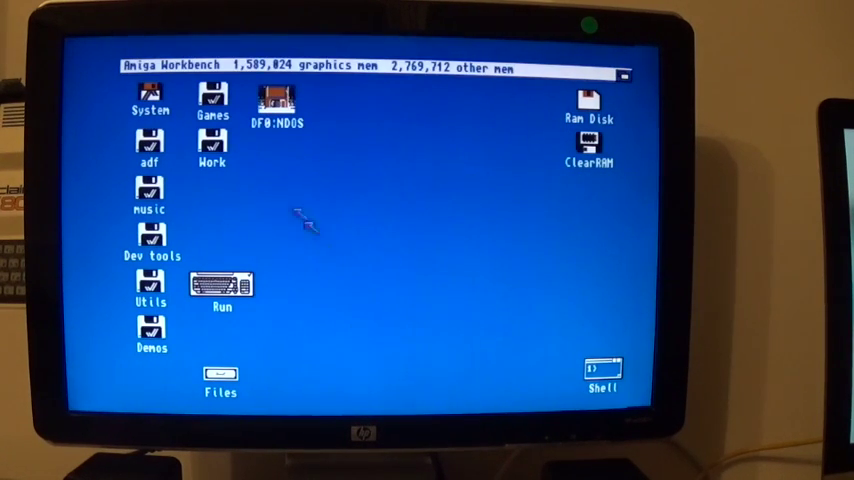
mouse_move(305, 150)
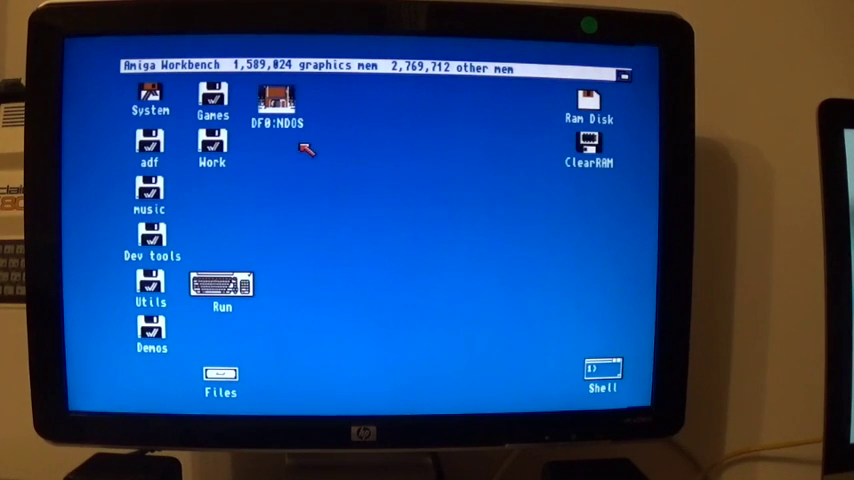